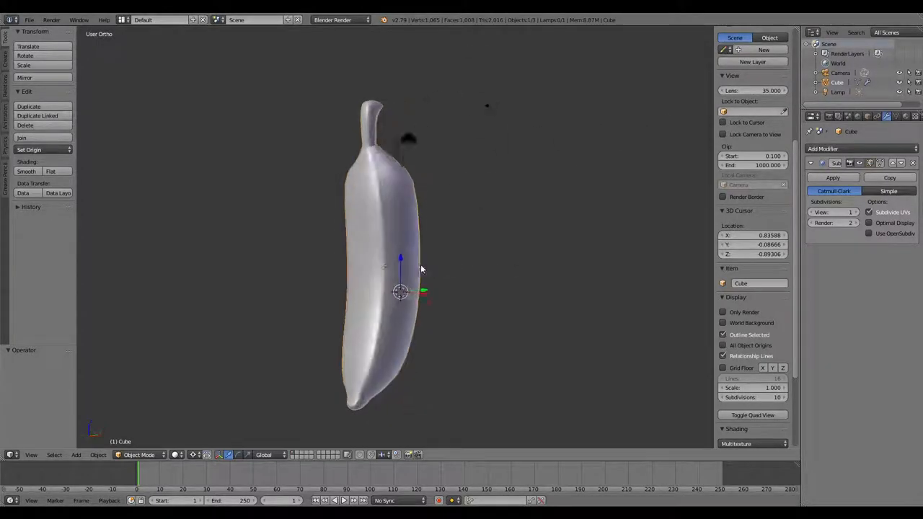
Orbit around the banana, switch to front view and select its whole mesh.
drag(421, 270, 451, 300)
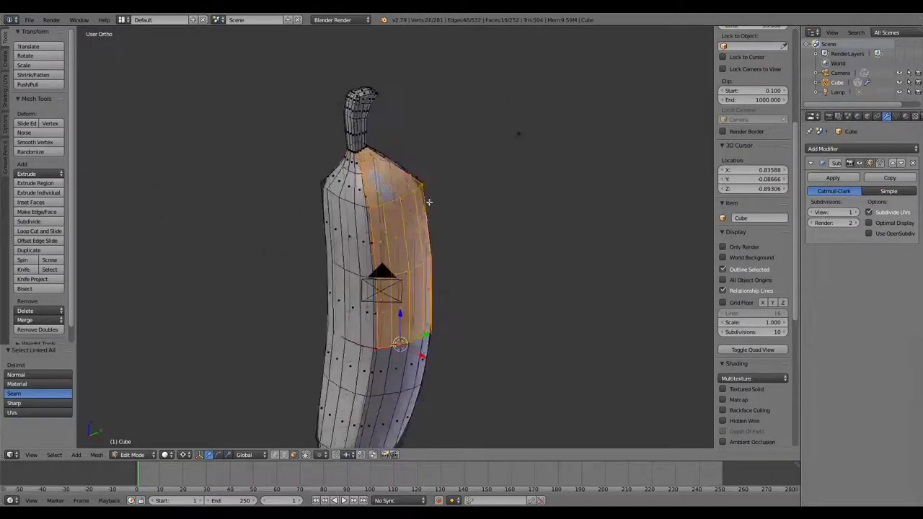
key(Tab)
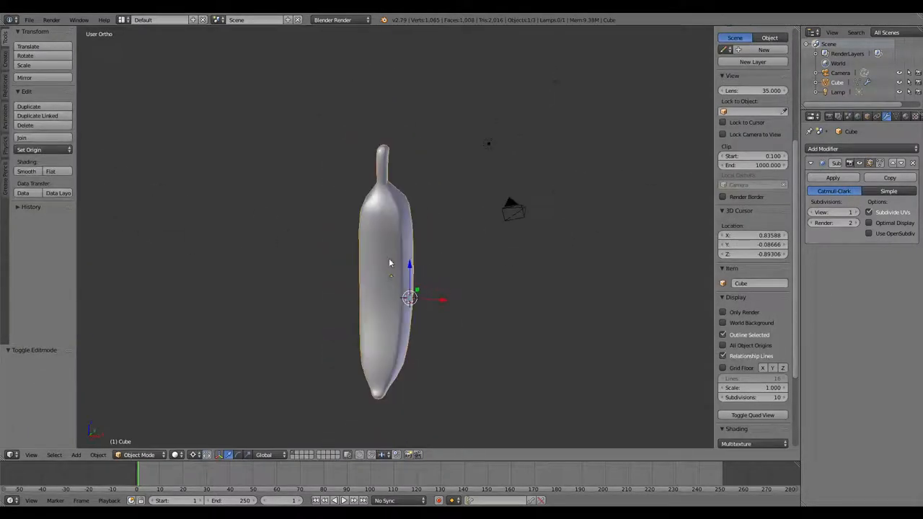
key(KP_1)
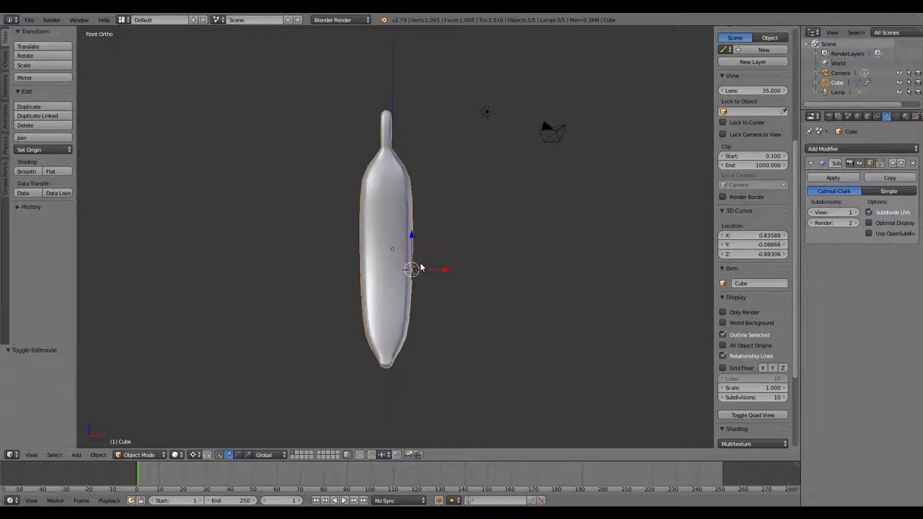
key(Tab)
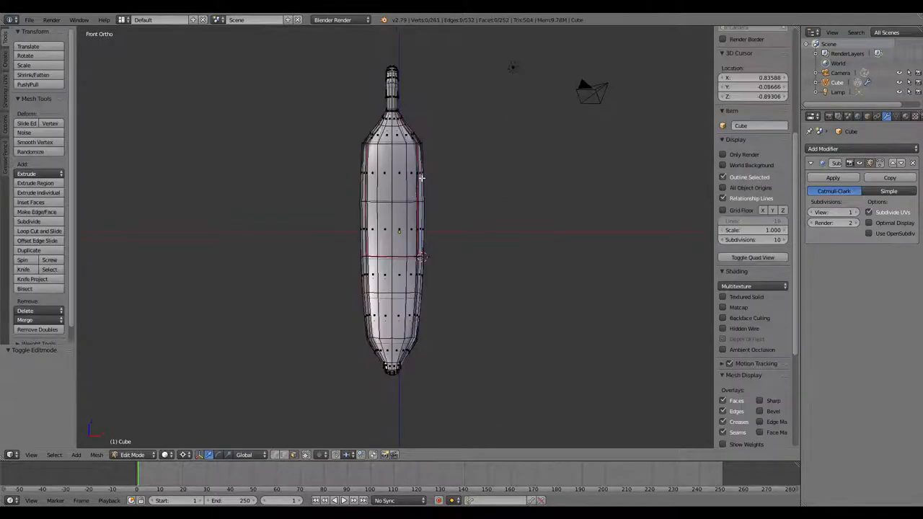
key(a)
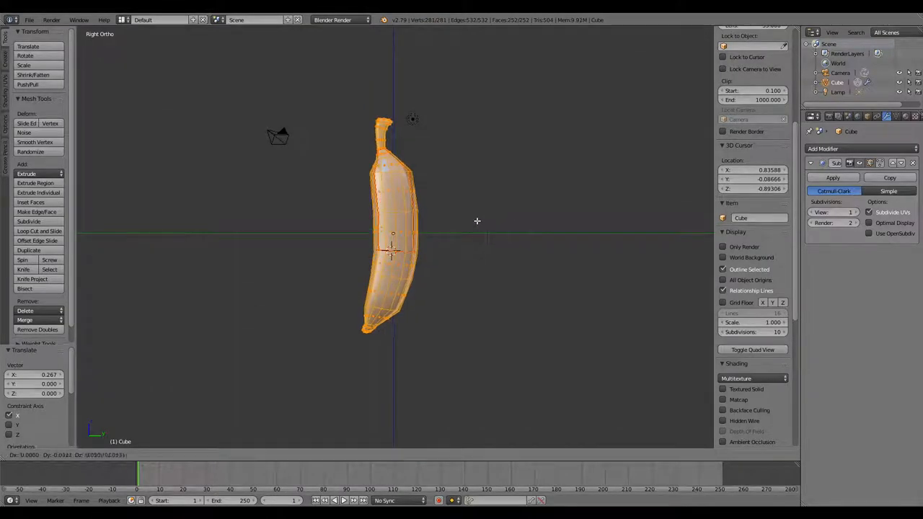
Add a single-bone armature displayed as B-Bones with X-Ray enabled.
key(Tab)
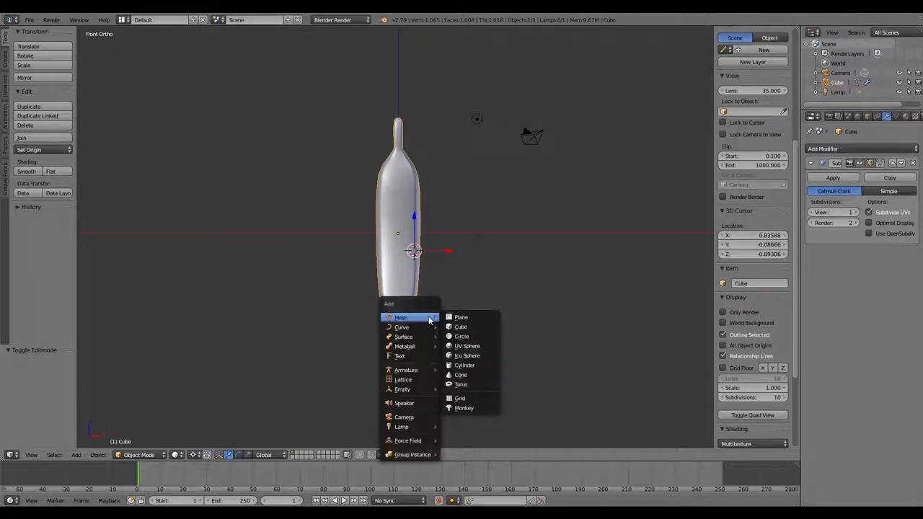
mouse_move(406, 369)
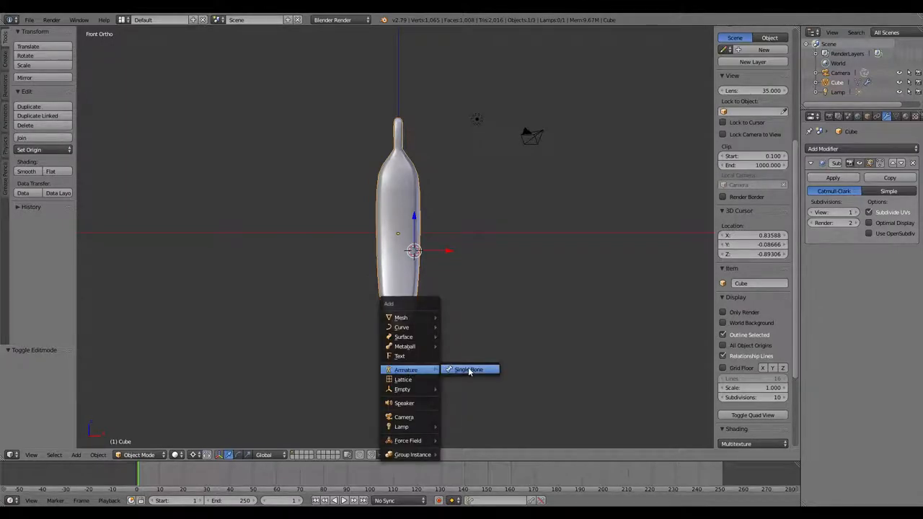
click(468, 369)
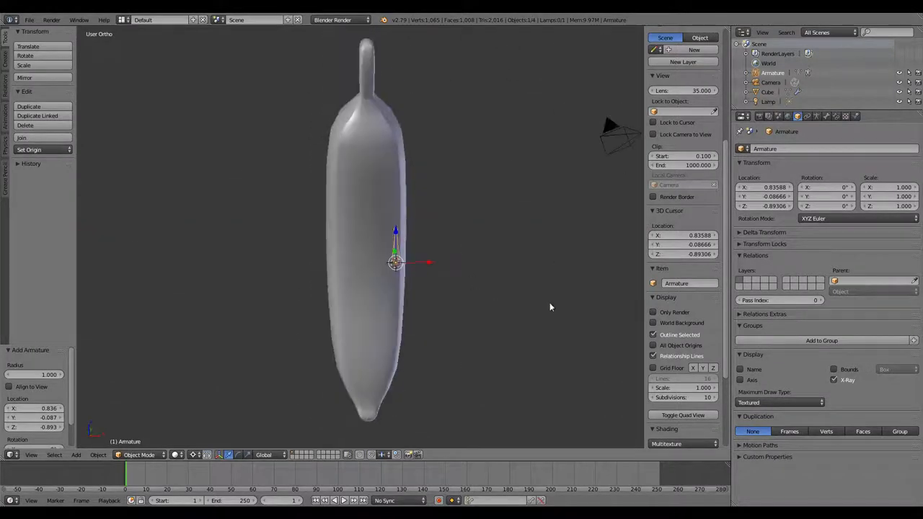
click(778, 402)
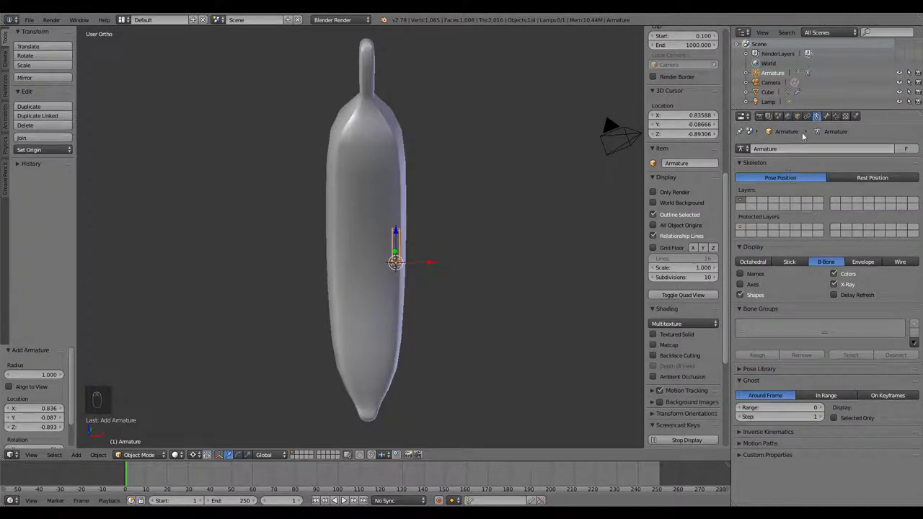
mouse_move(816, 116)
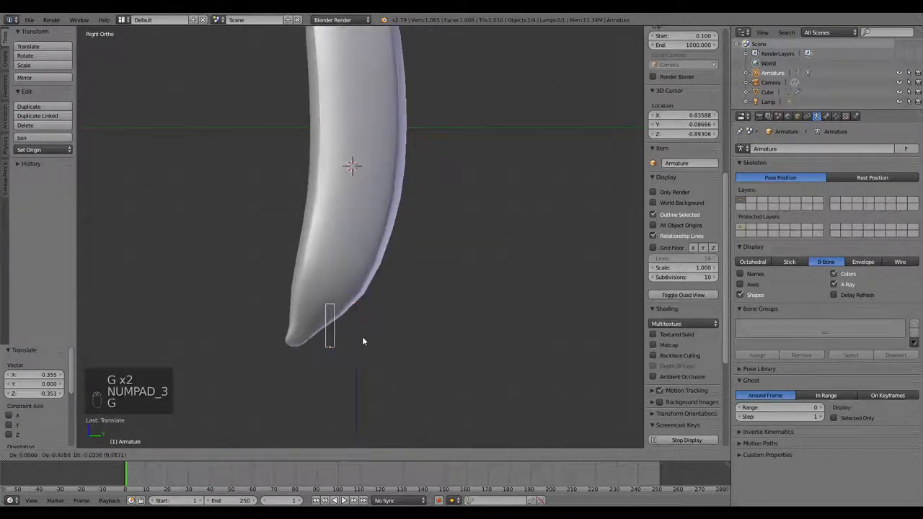
Place the bone from the banana's bottom tip to its middle and thicken its display.
key(Tab)
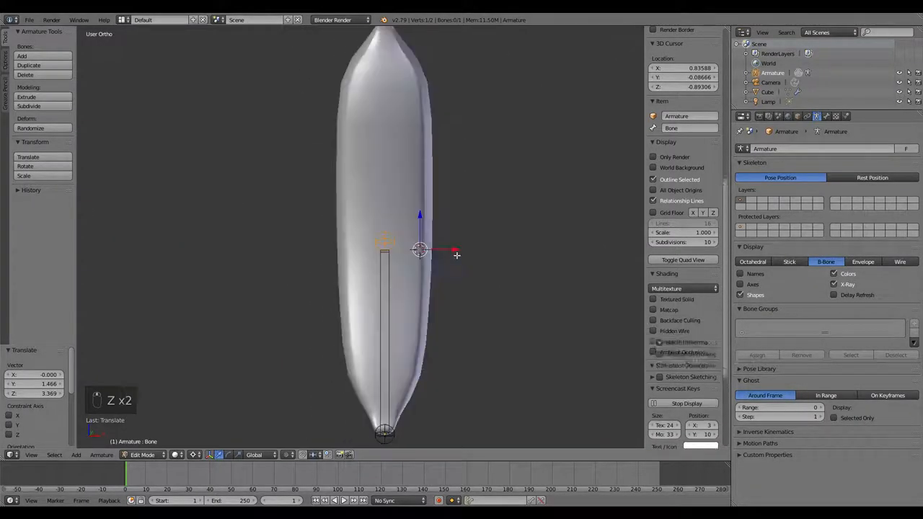
key(KP_1)
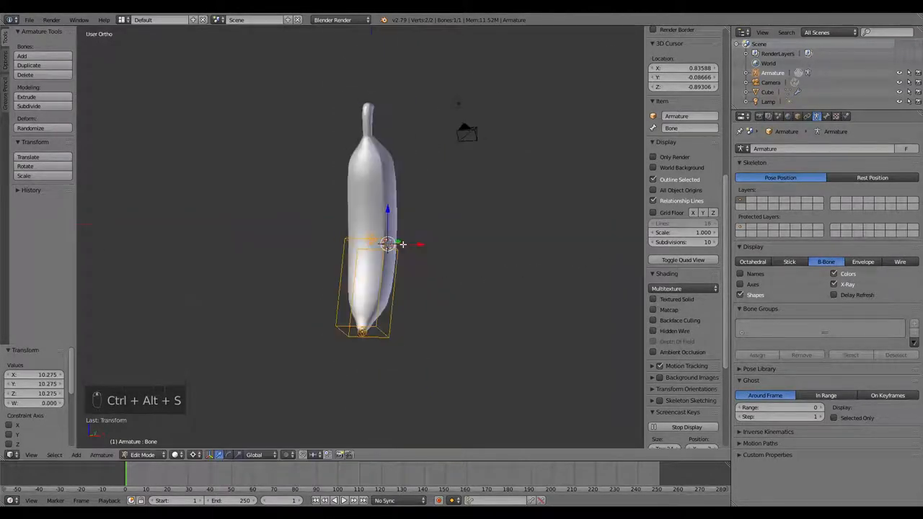
Thicken the bone, name it banana_base, and extrude a peel1 bone toward the stem.
key(KP_1)
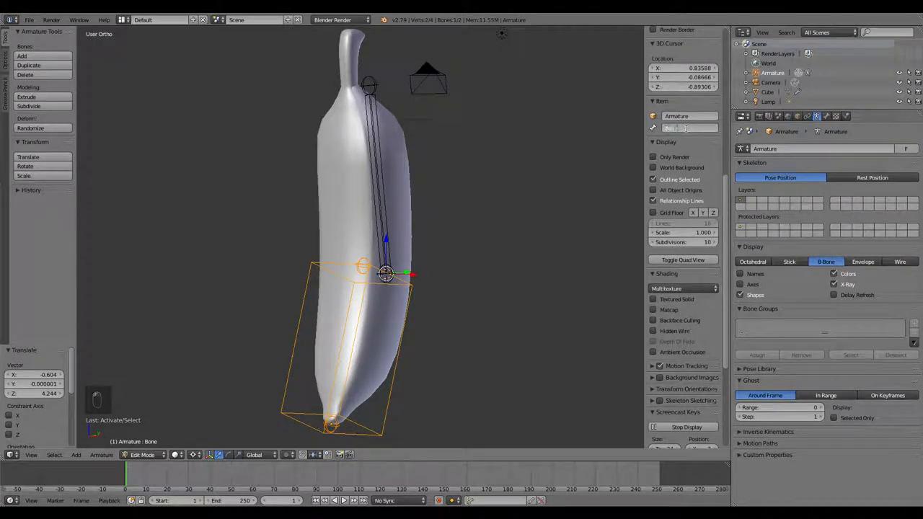
text(banana_base)
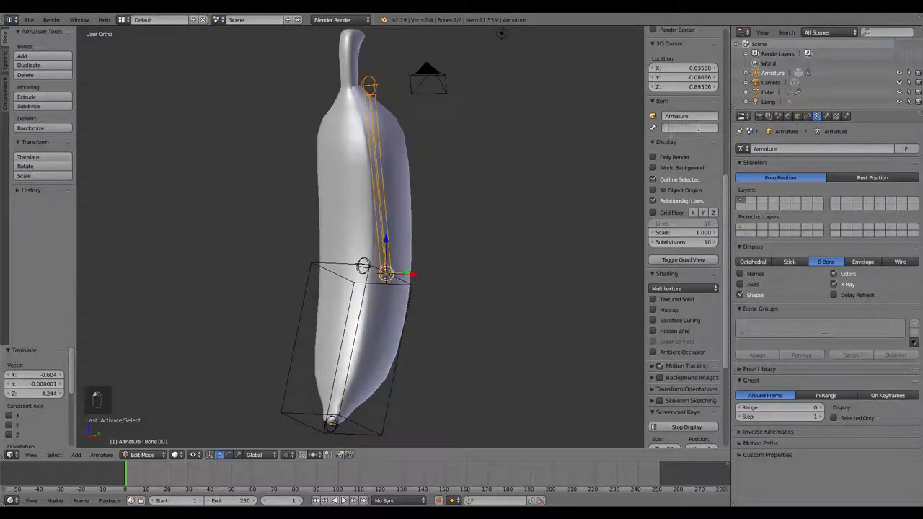
key(E)
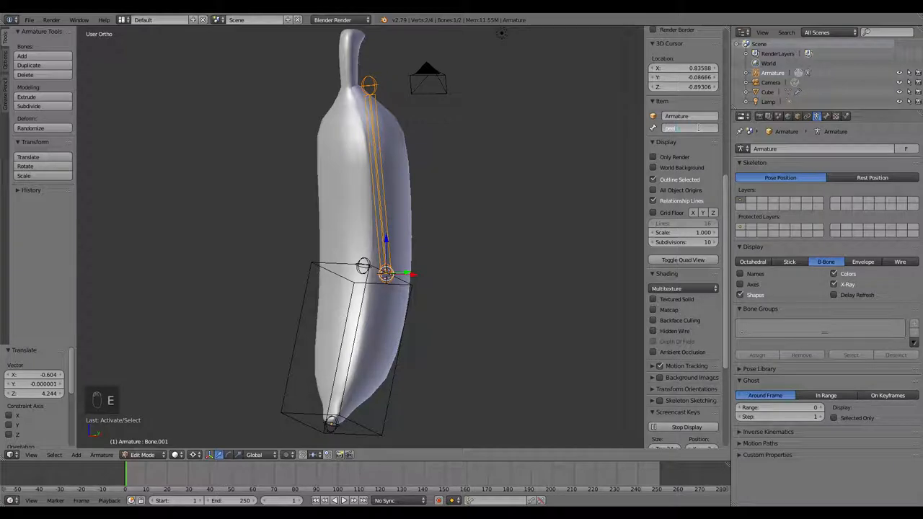
text(peel1a)
click(689, 116)
text(Banana Rig)
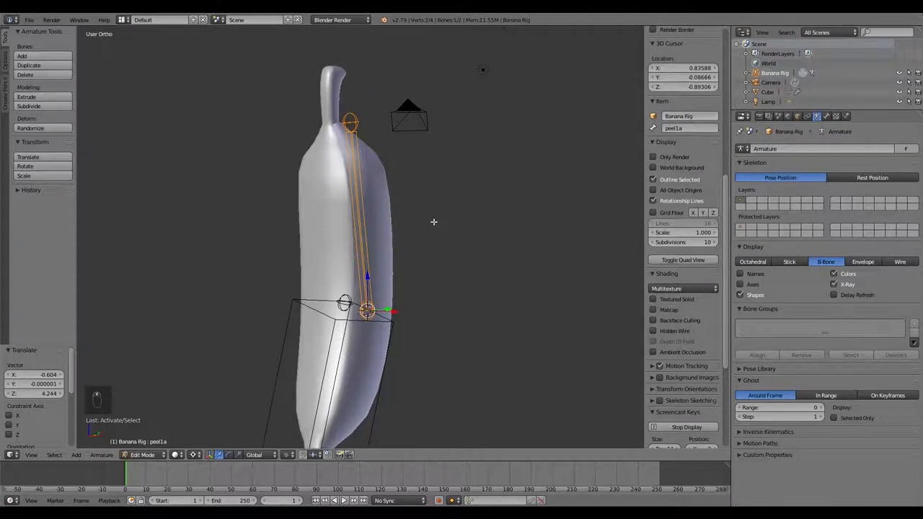
Angle the peel1a bone along the banana's side and widen its B-Bone display.
key(KP_3)
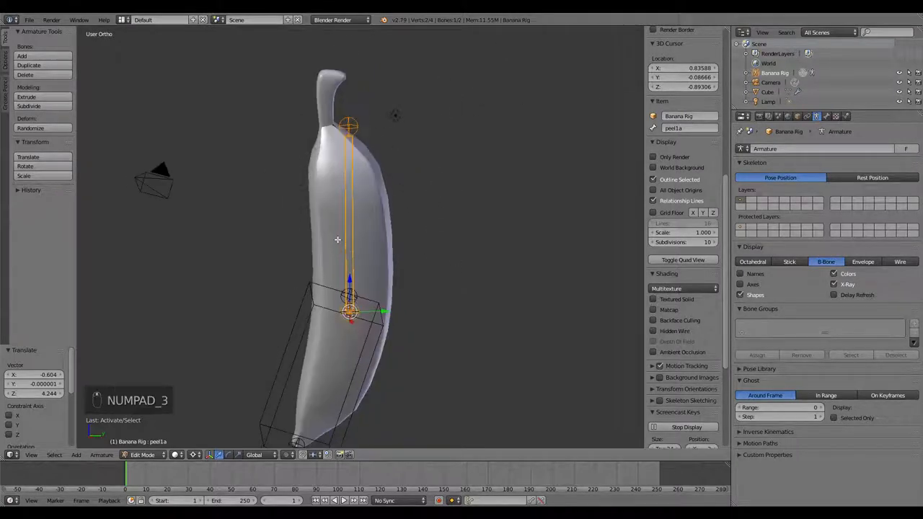
key(KP_3)
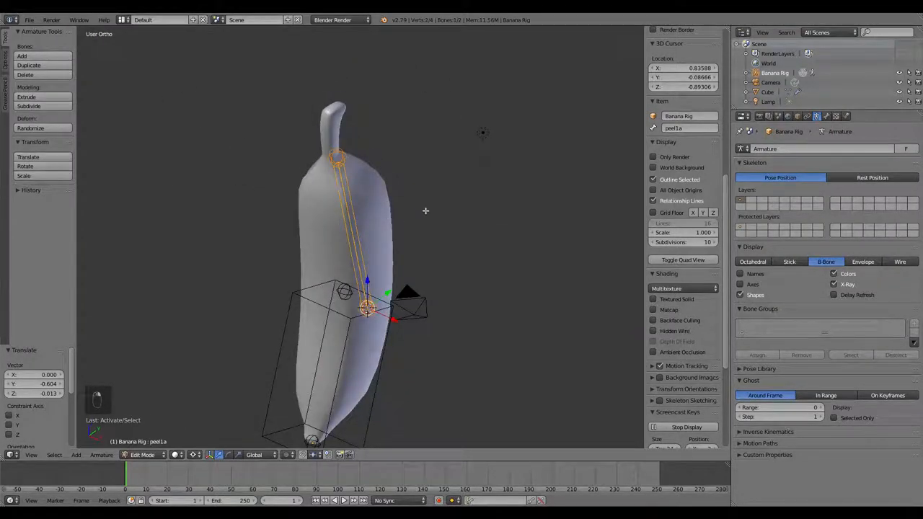
key(ctrl+alt+s)
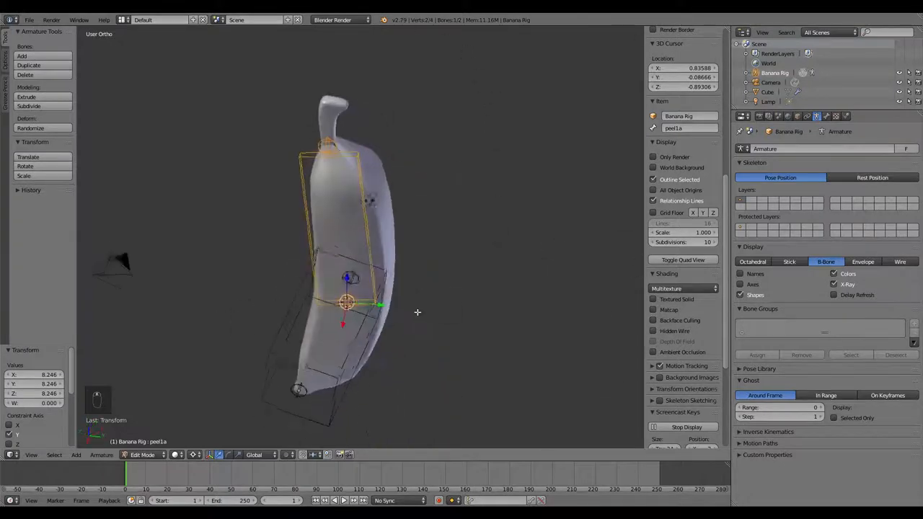
drag(417, 313, 369, 276)
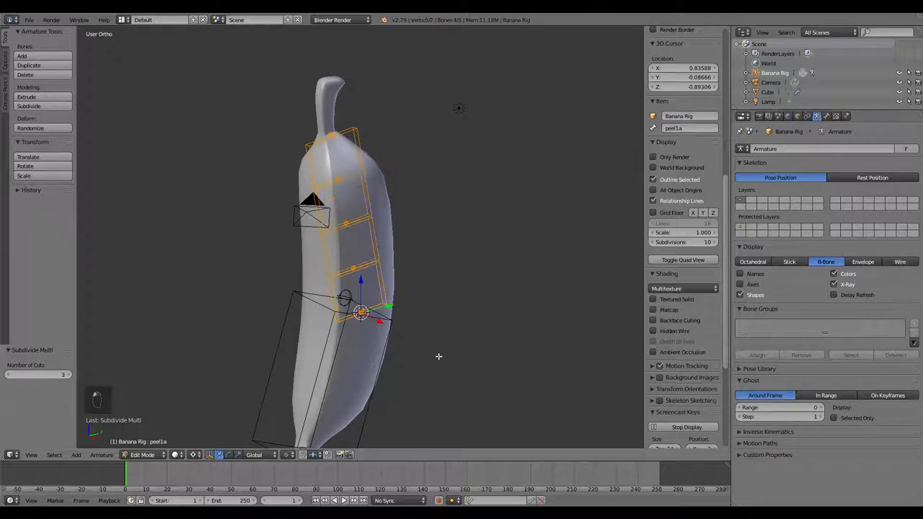
Move the four peel segment joints along the banana's curve in side and front views.
key(KP_3)
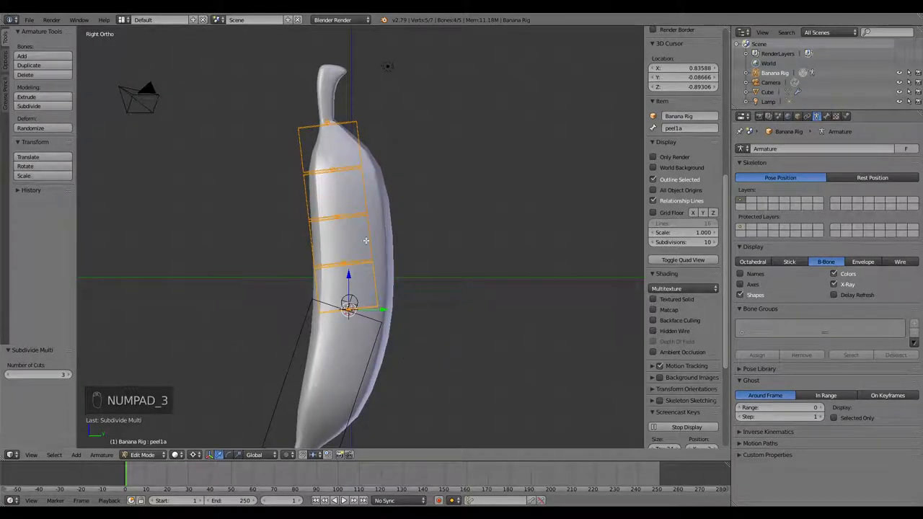
key(g)
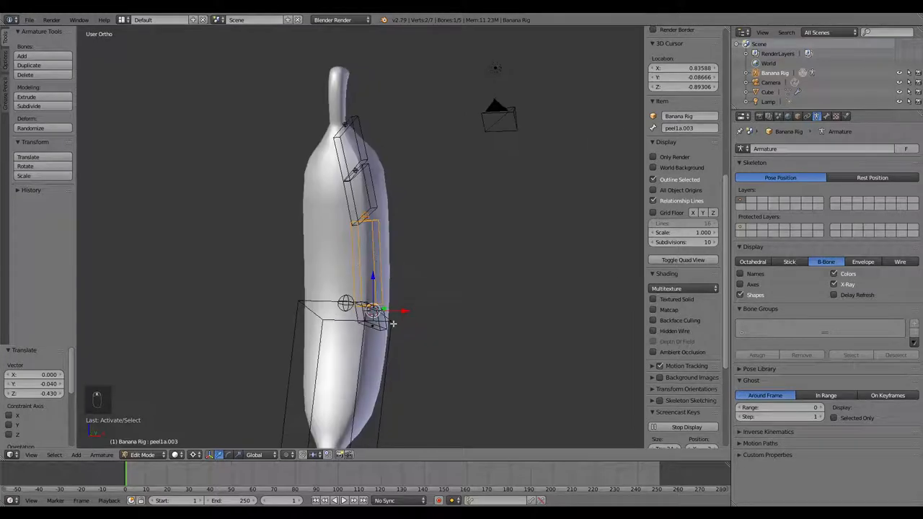
key(KP_1)
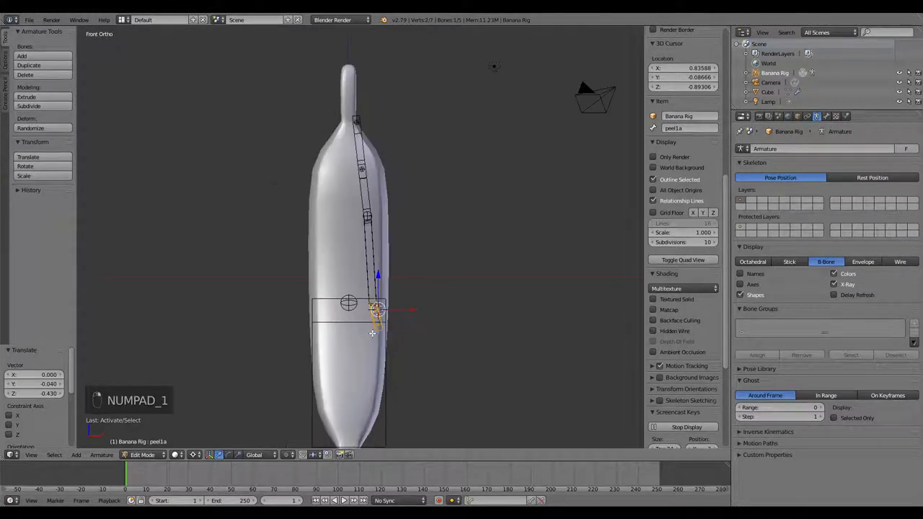
key(r)
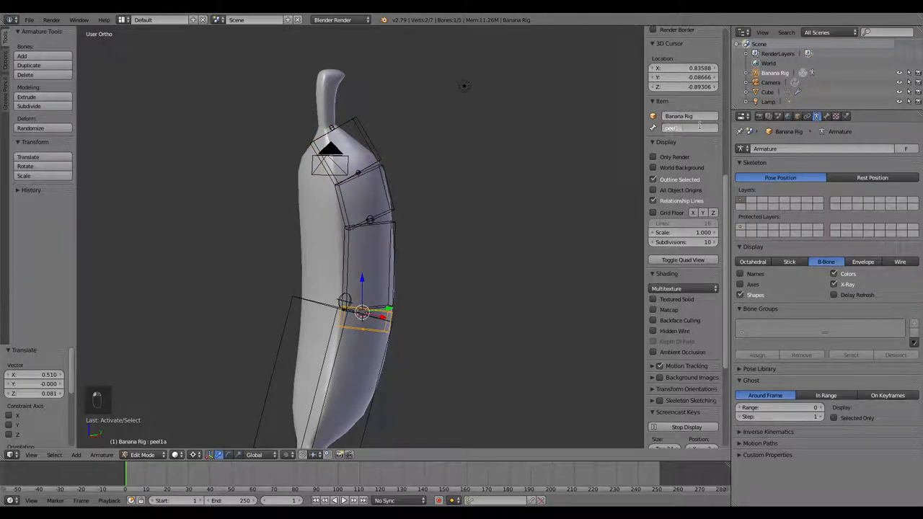
Tighten the peel joints to the banana surface and rename the base bone peel1a_base.
text(peel1a_base)
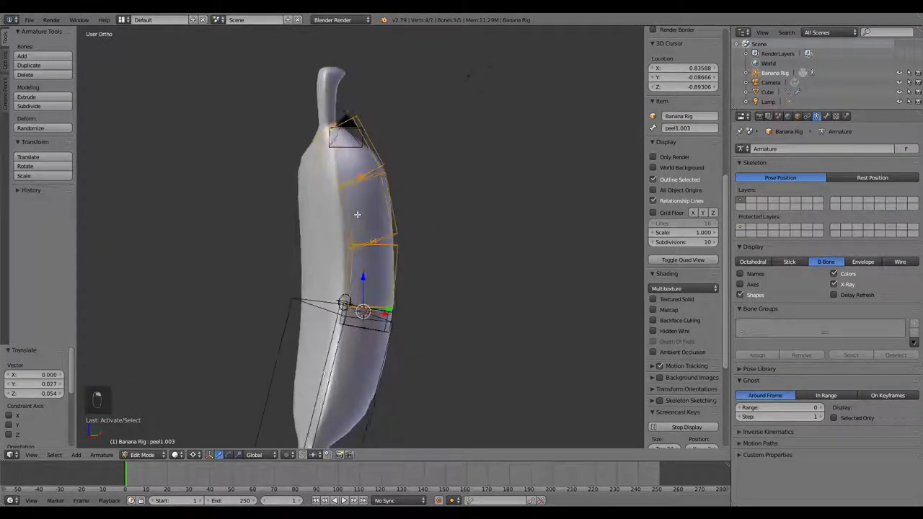
Duplicate the peel chain in front view and mirror the copy across X.
key(KP_1)
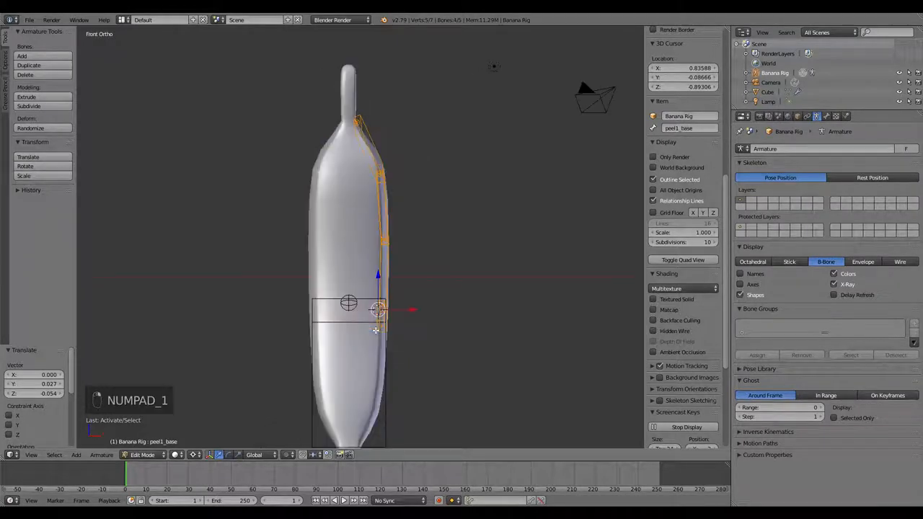
key(shift+d)
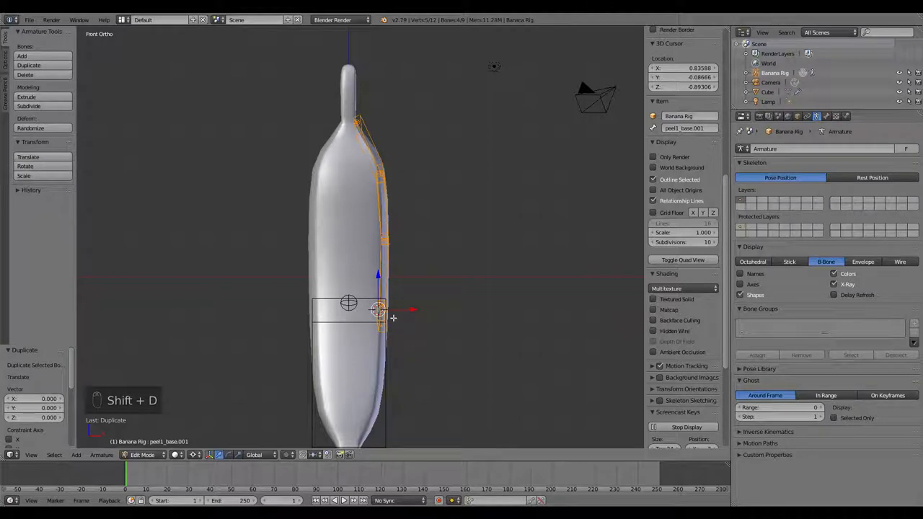
key(s)
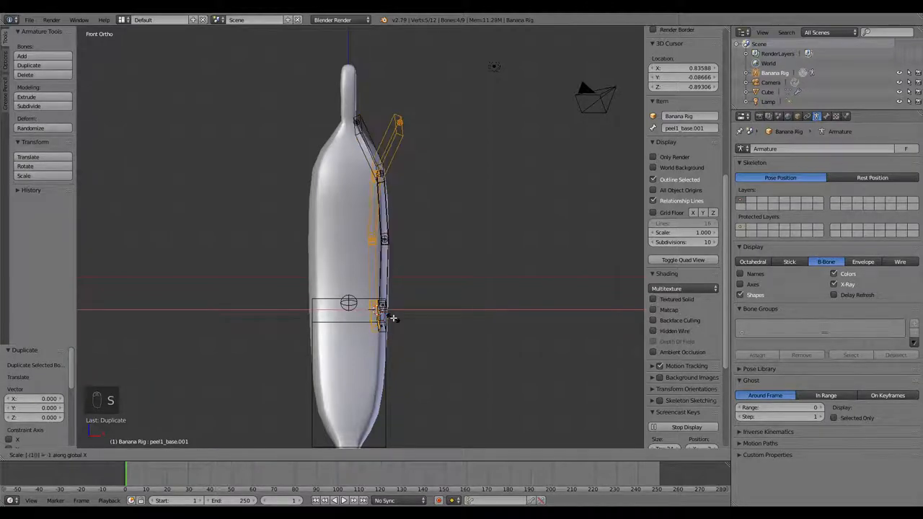
click(99, 454)
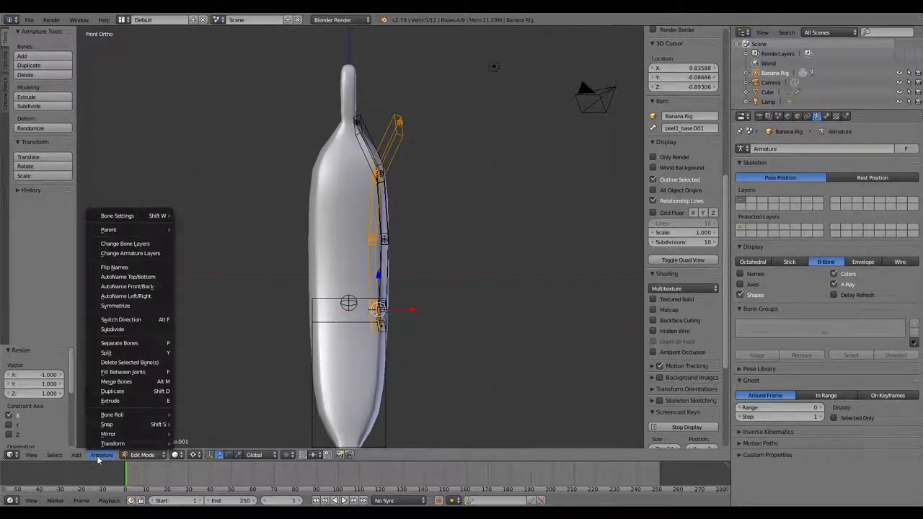
mouse_move(125, 353)
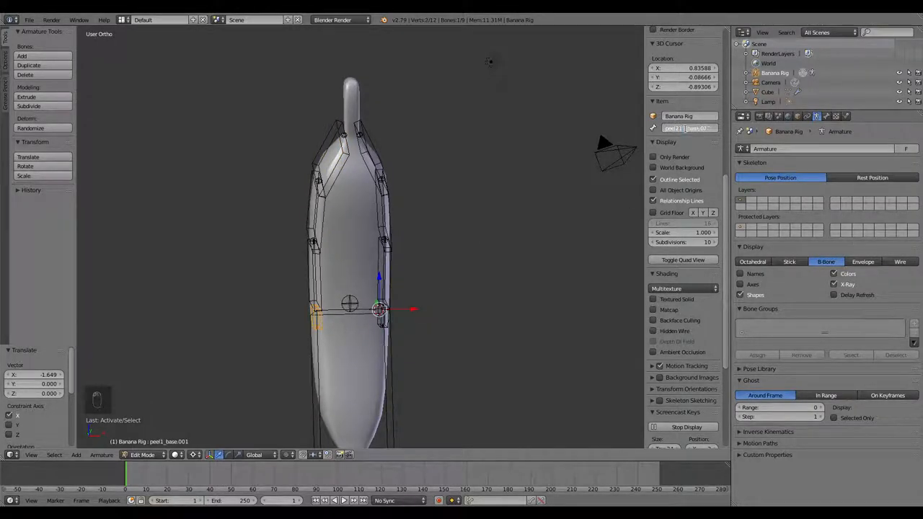
Expand Banana Rig's bones in the Outliner and rename the mirrored ones peel2_base through peel2.003.
key(BackSpace)
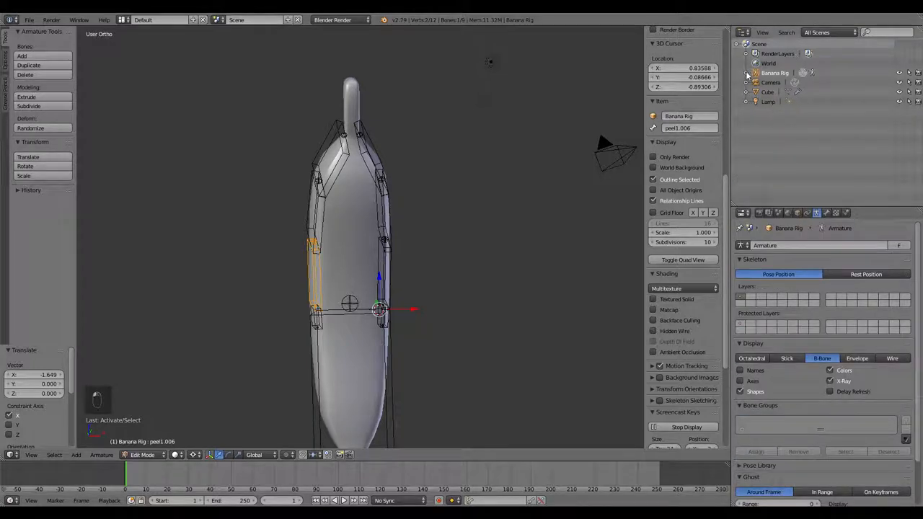
click(749, 73)
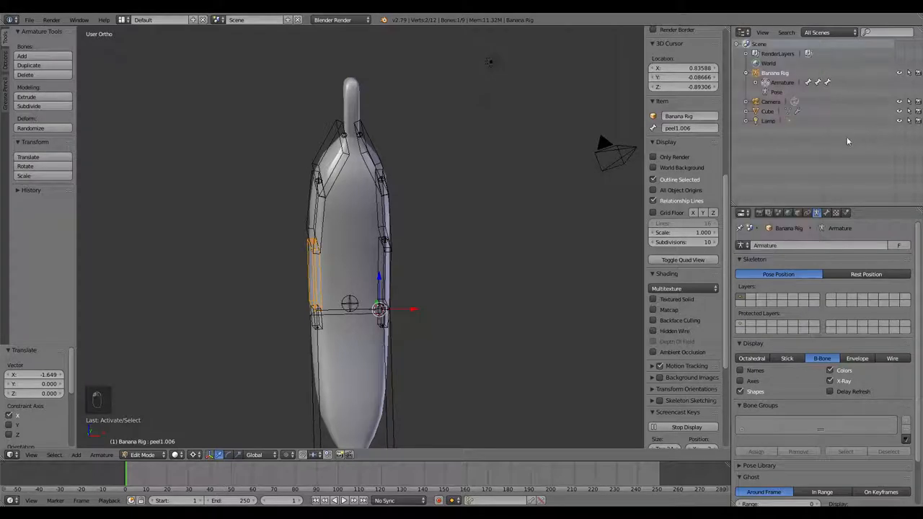
click(755, 84)
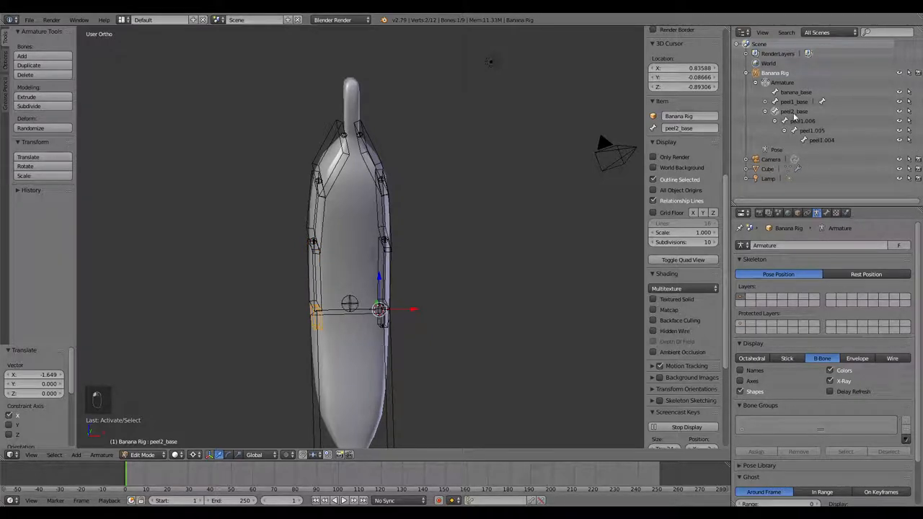
click(799, 121)
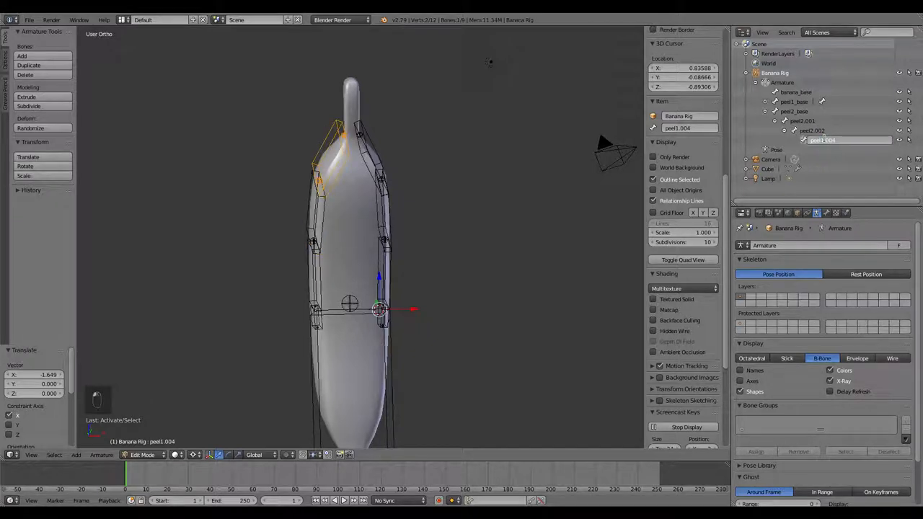
click(824, 139)
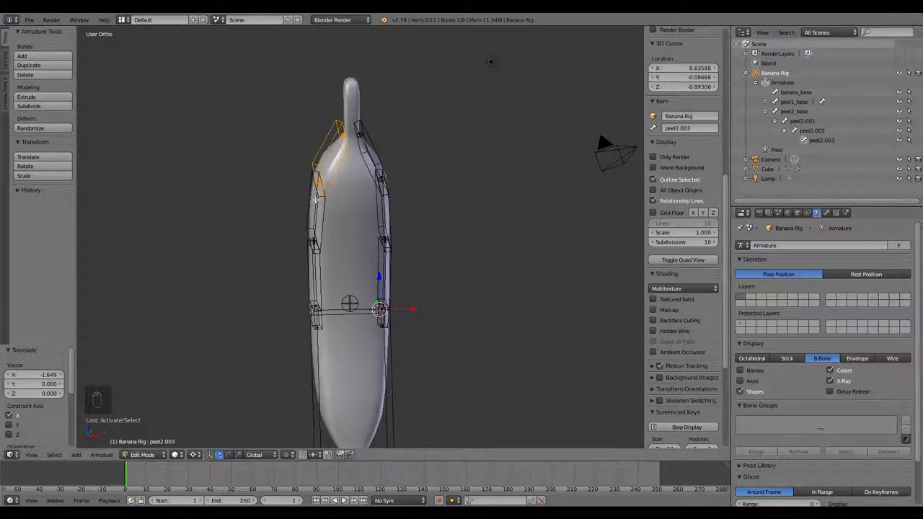
mouse_move(574, 210)
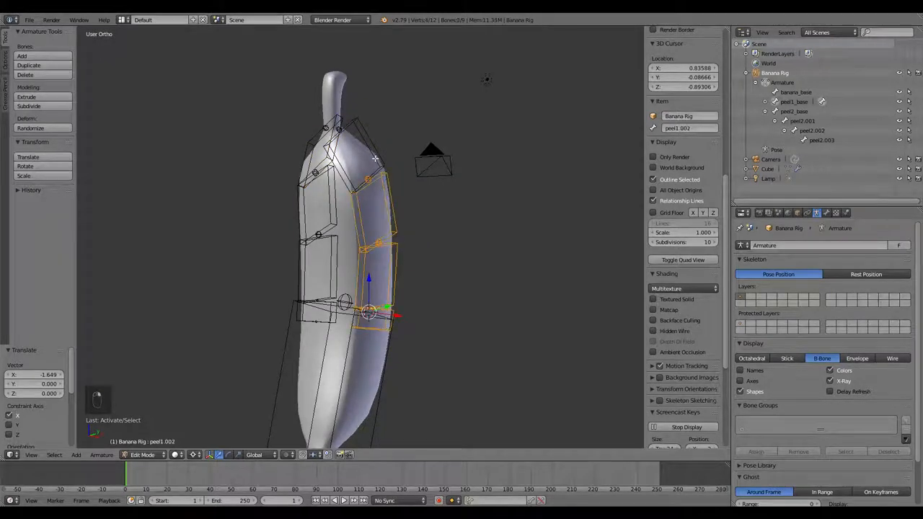
Duplicate a peel chain, flatten it, move it onto the banana's back and roll it along the curve.
key(KP_7)
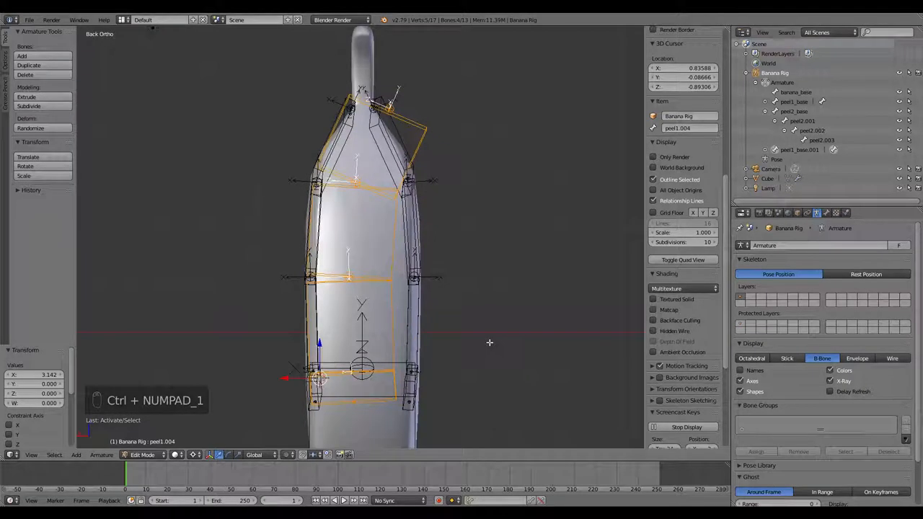
key(s)
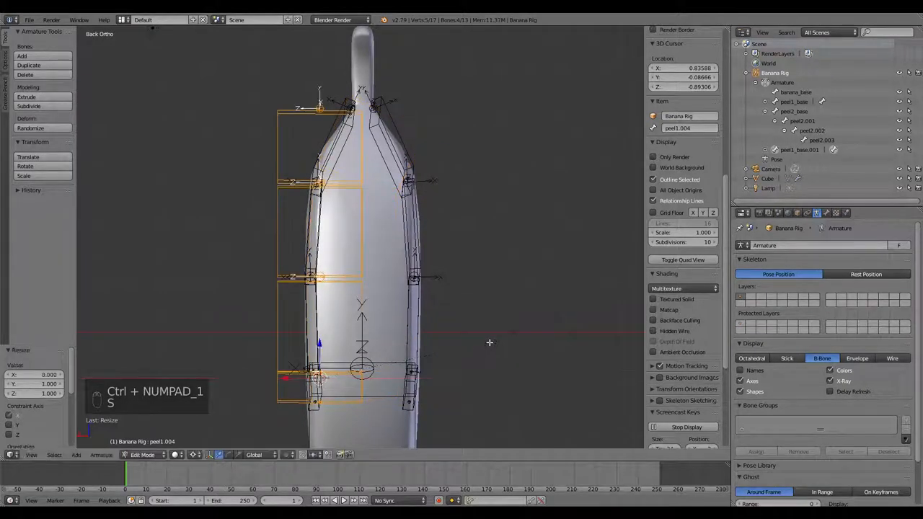
key(g)
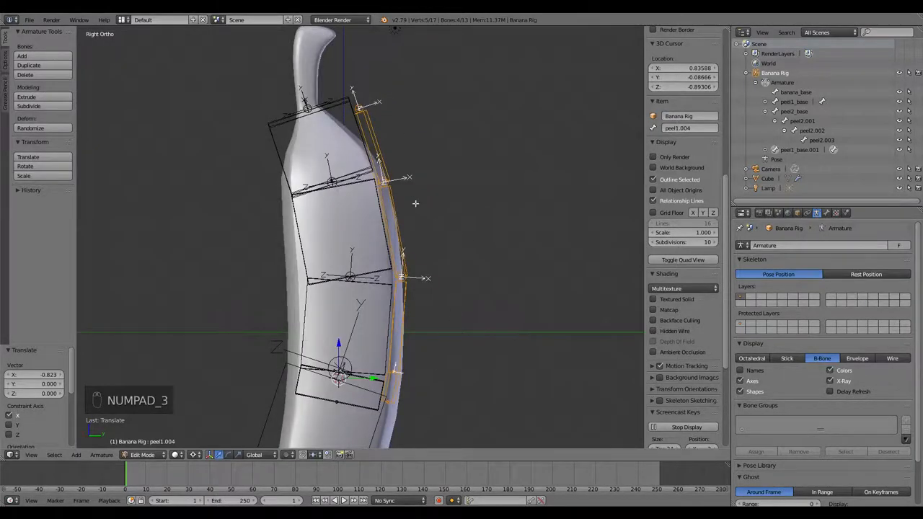
key(KP_7)
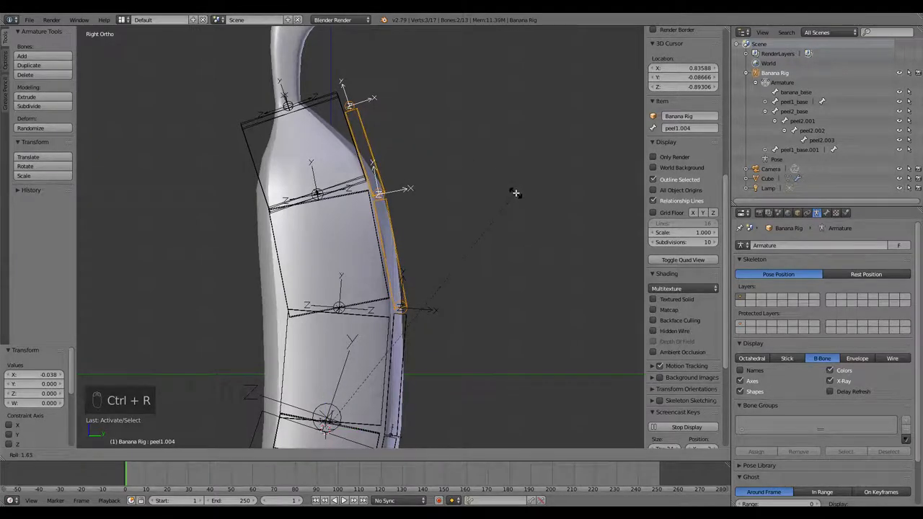
key(s)
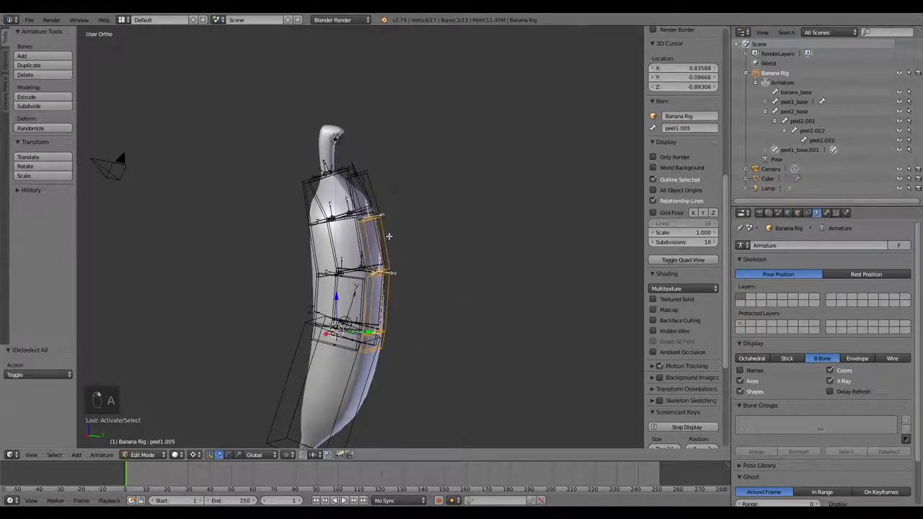
Add a fourth peel chain, check it against the mesh, and rotate a stem bone upright.
key(KP_3)
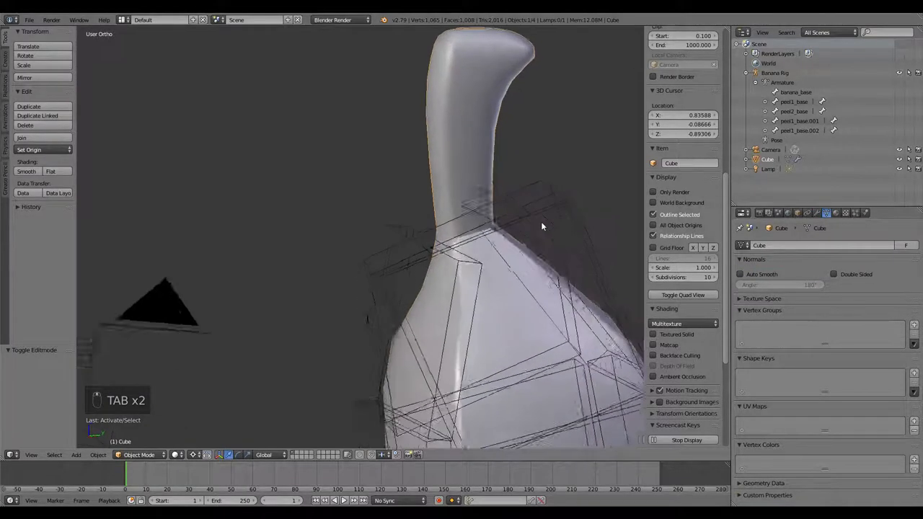
key(Tab)
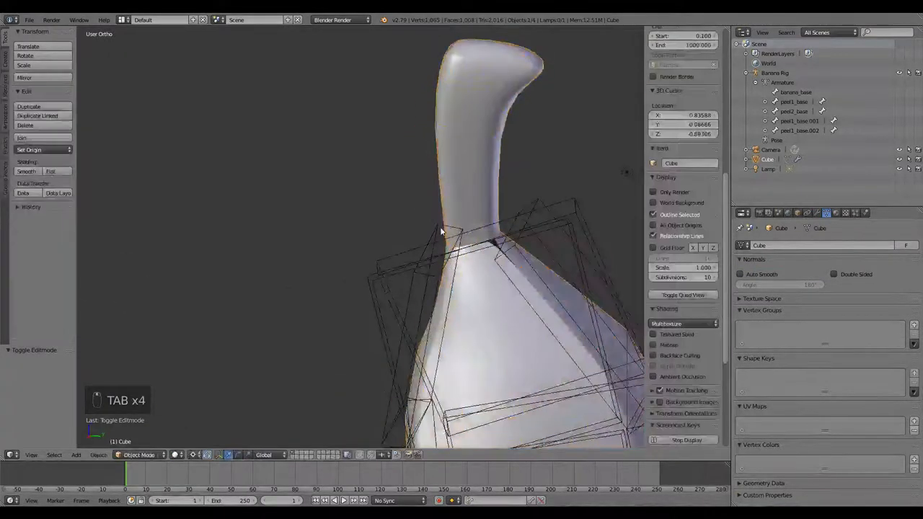
key(Tab)
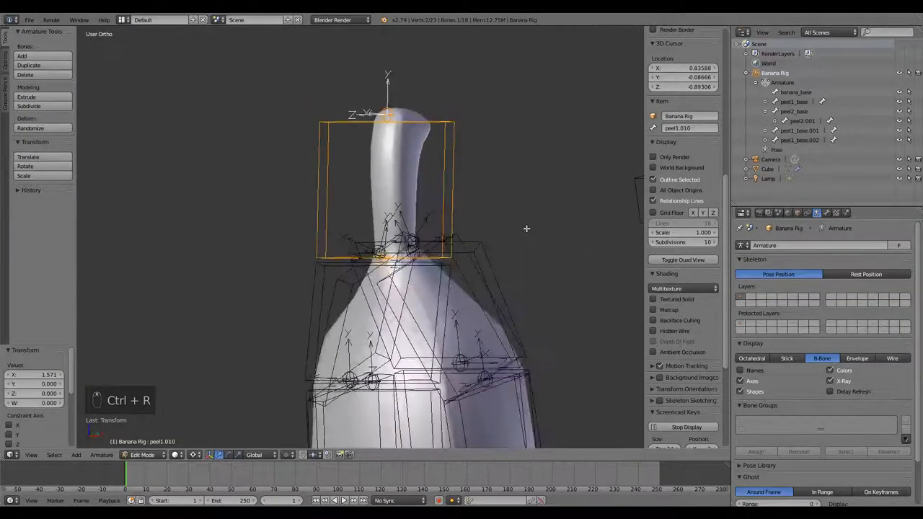
key(Ctrl+Alt+S)
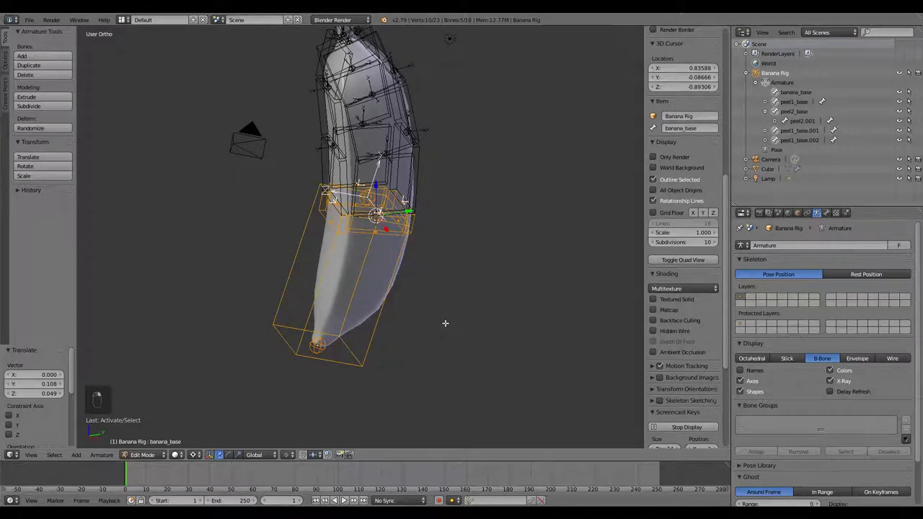
Parent the four peel chains under banana_base with Keep Offset, then test in Pose Mode.
key(Ctrl+P)
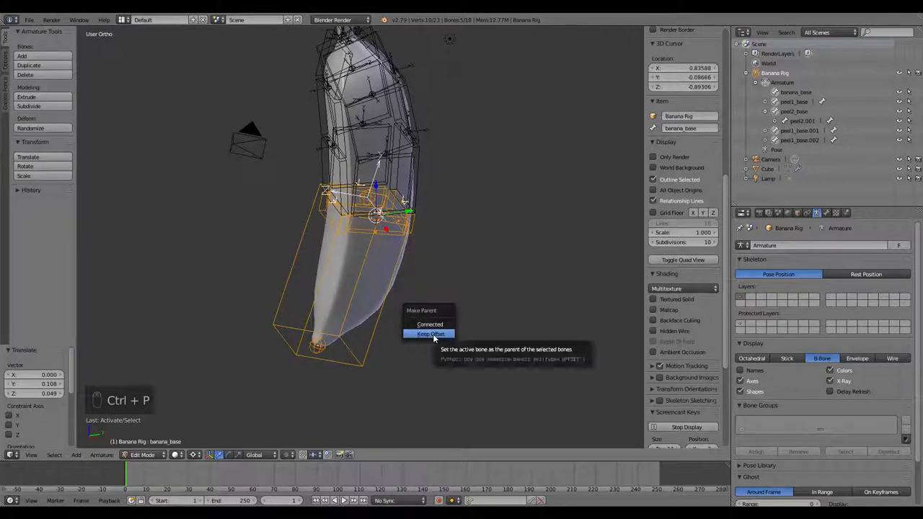
key(Tab)
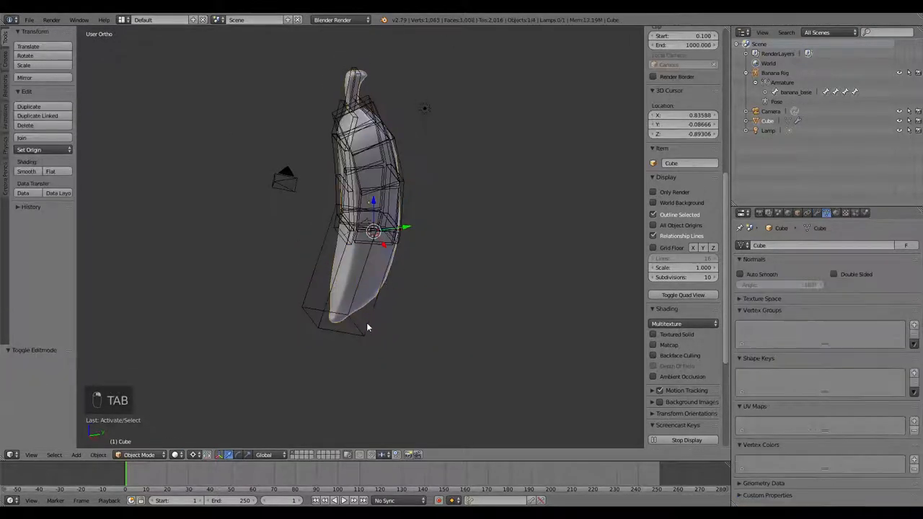
key(Tab)
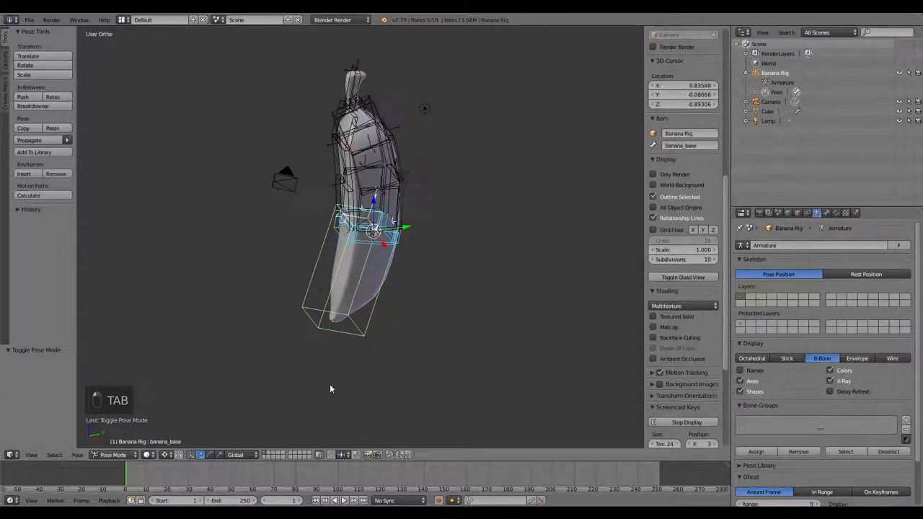
key(g)
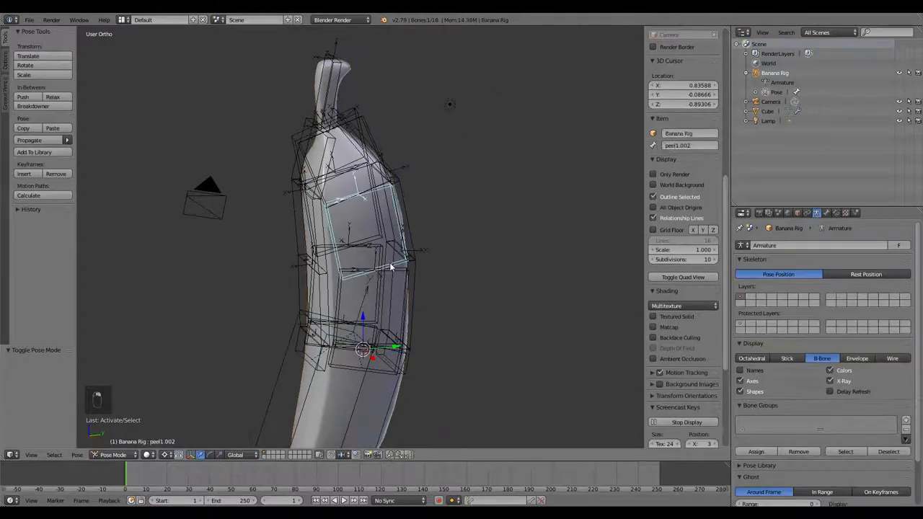
Back in Edit Mode, select all bones and shrink their B-bone display size.
key(Tab)
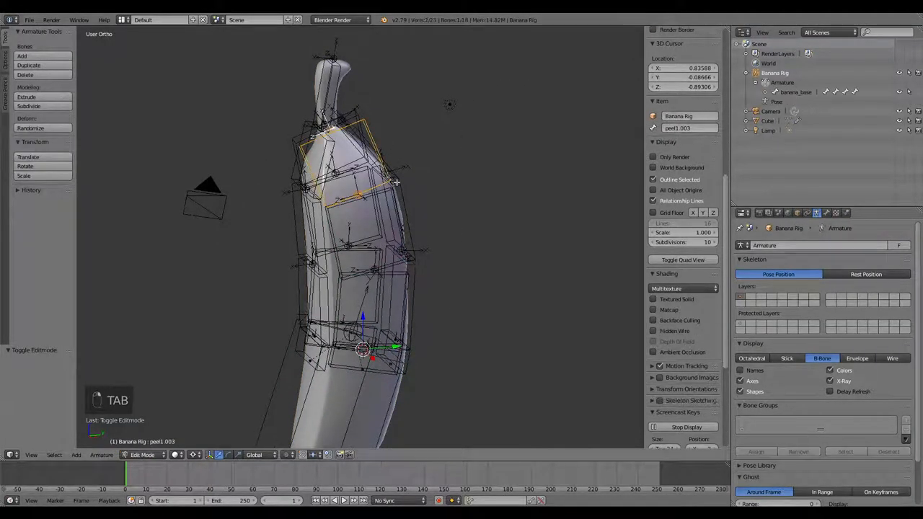
key(a)
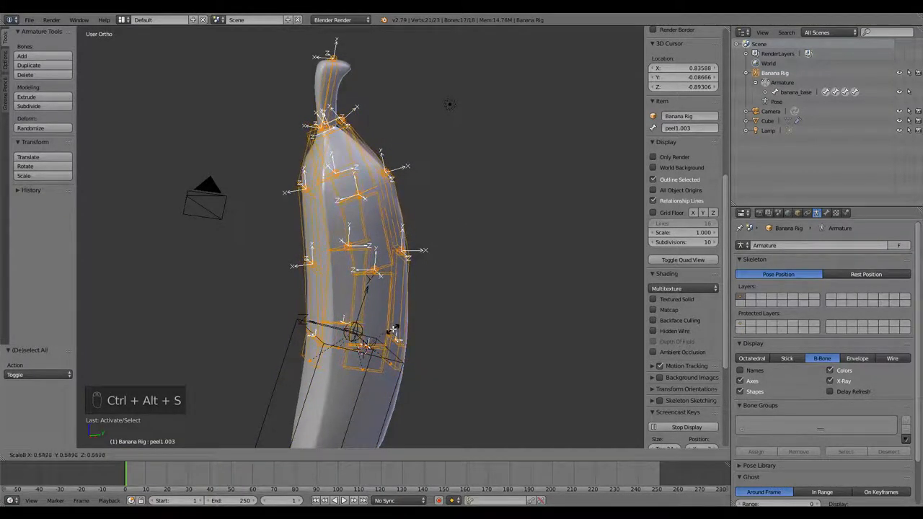
key(A)
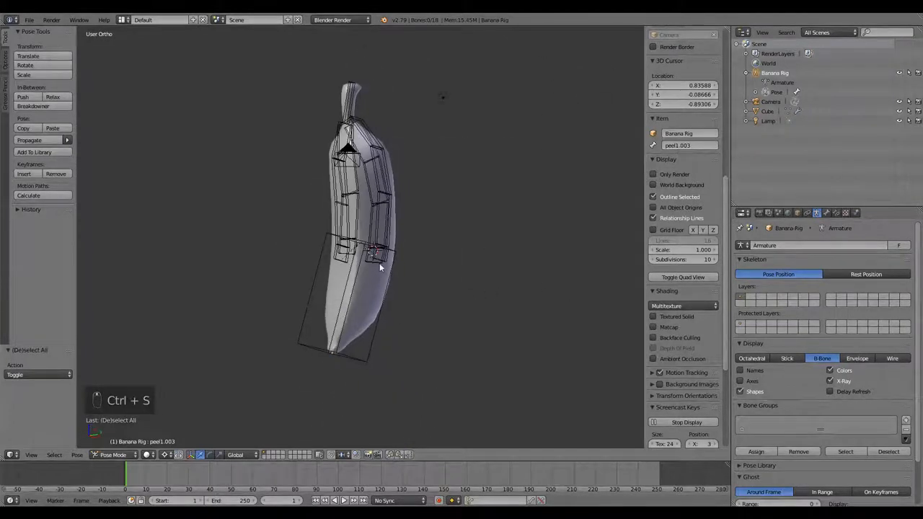
mouse_move(404, 281)
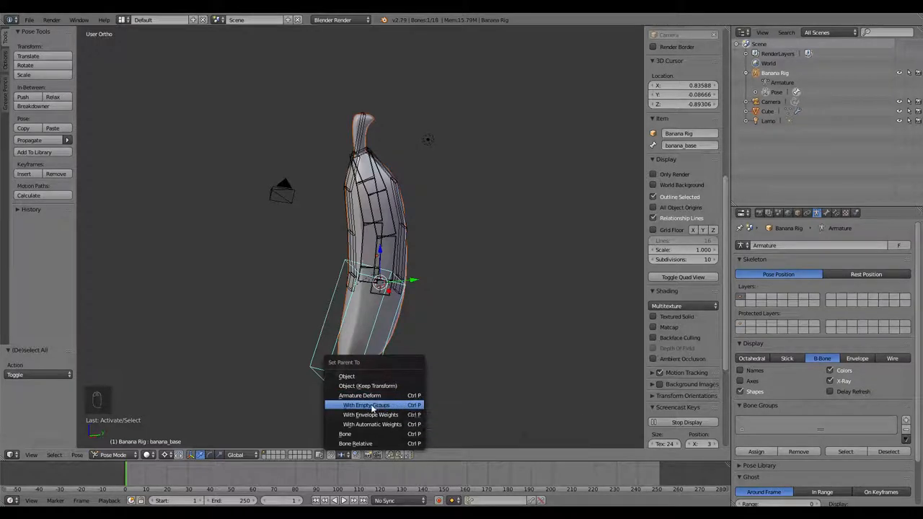
Parent the banana mesh to Banana Rig with empty groups and select the peel1_base vertex group.
click(367, 405)
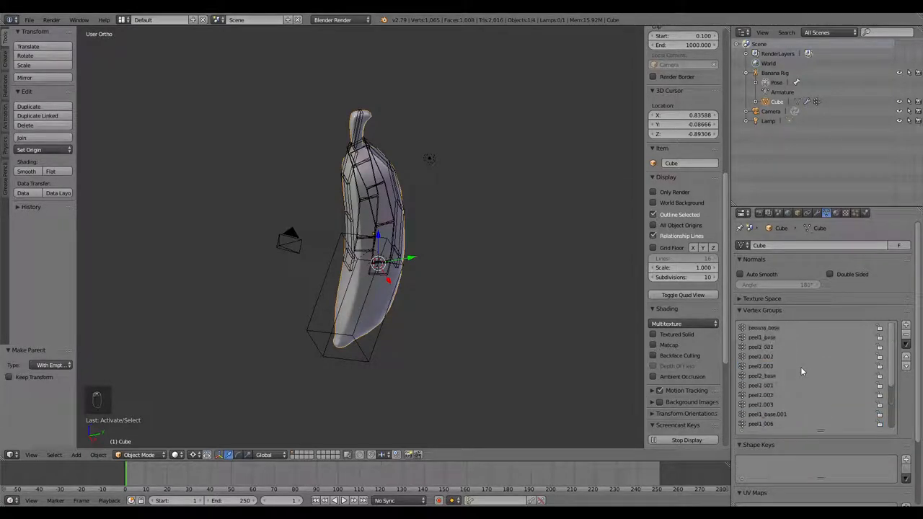
click(778, 338)
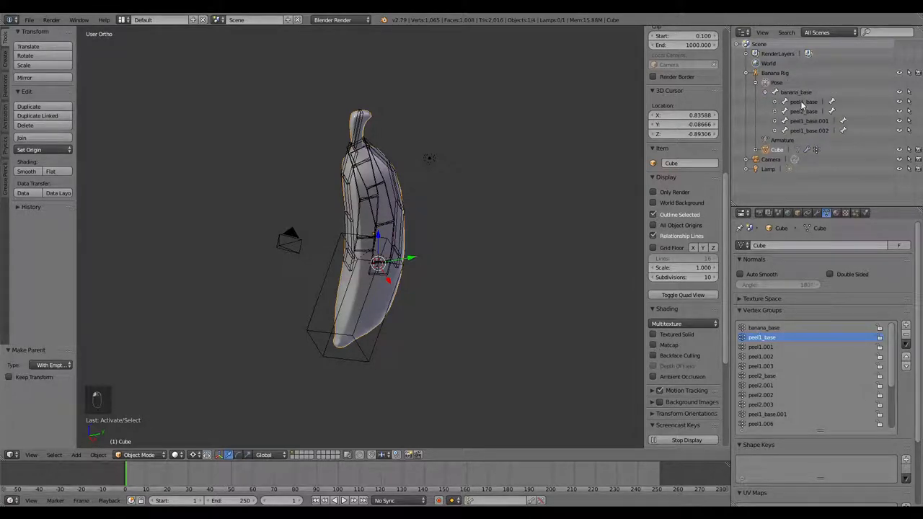
Rename the third chain's bones in the Outliner to peel3_base and numbered peel3 children.
click(802, 131)
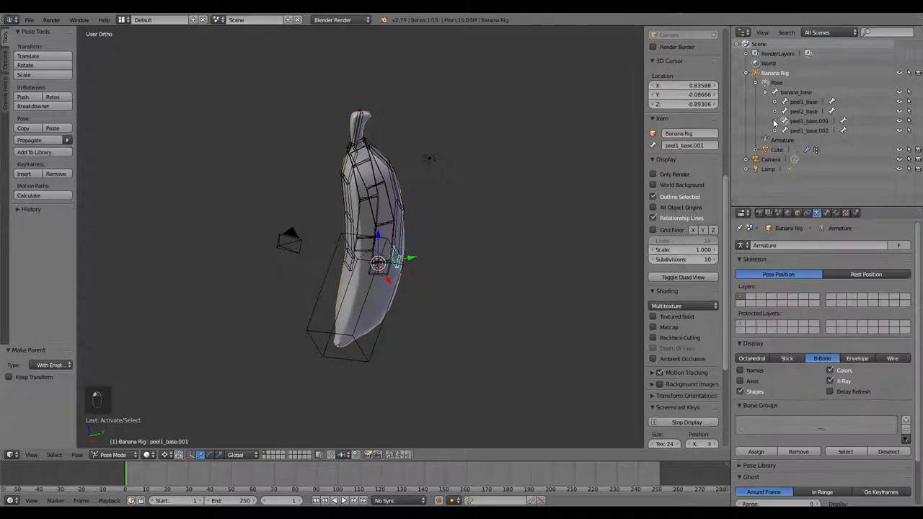
click(779, 121)
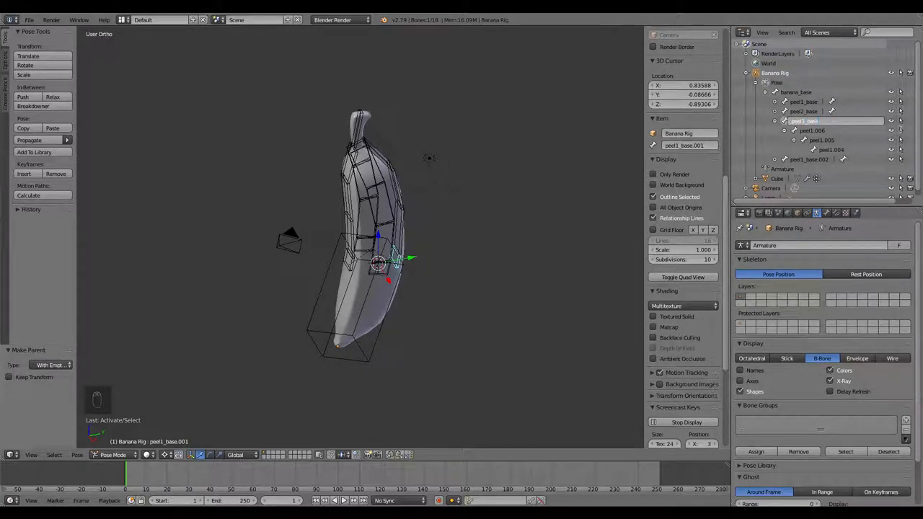
click(814, 131)
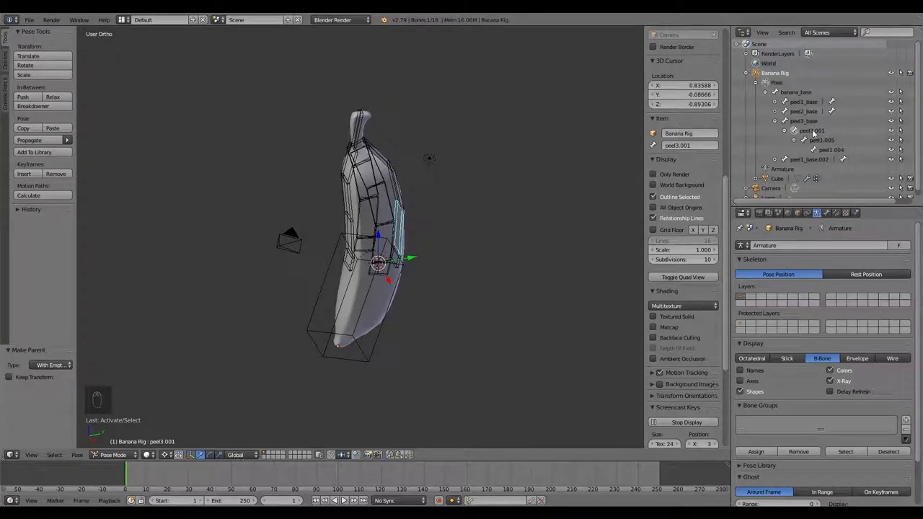
key(ctrl+c)
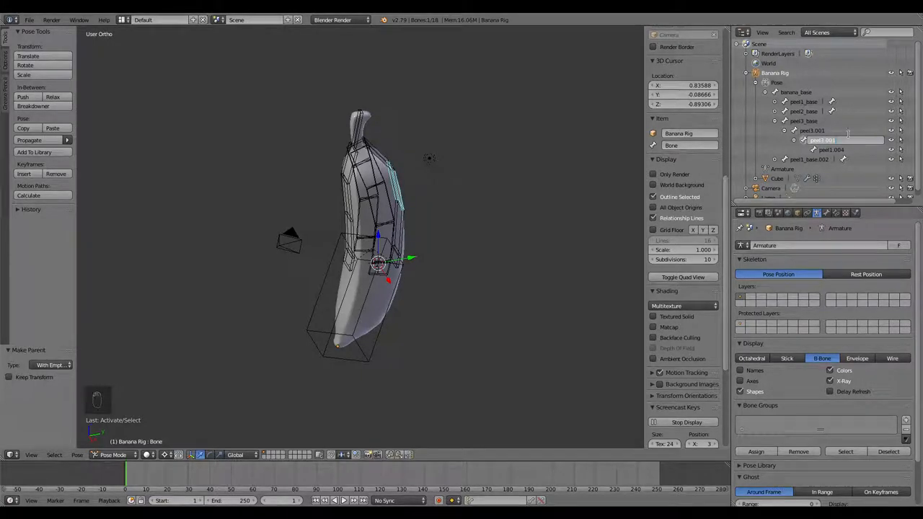
click(841, 148)
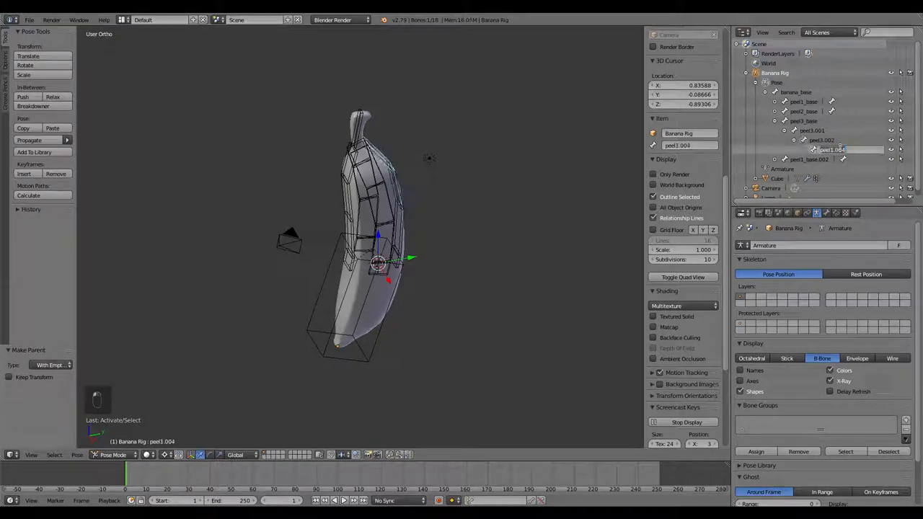
click(836, 149)
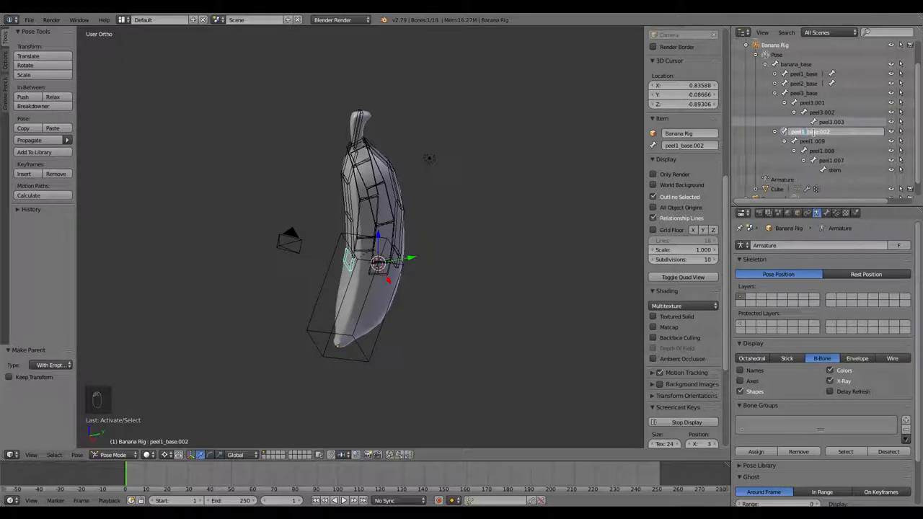
Rename the fourth chain to peel4_base and its three child bones peel4.001 onward.
key(BackSpace)
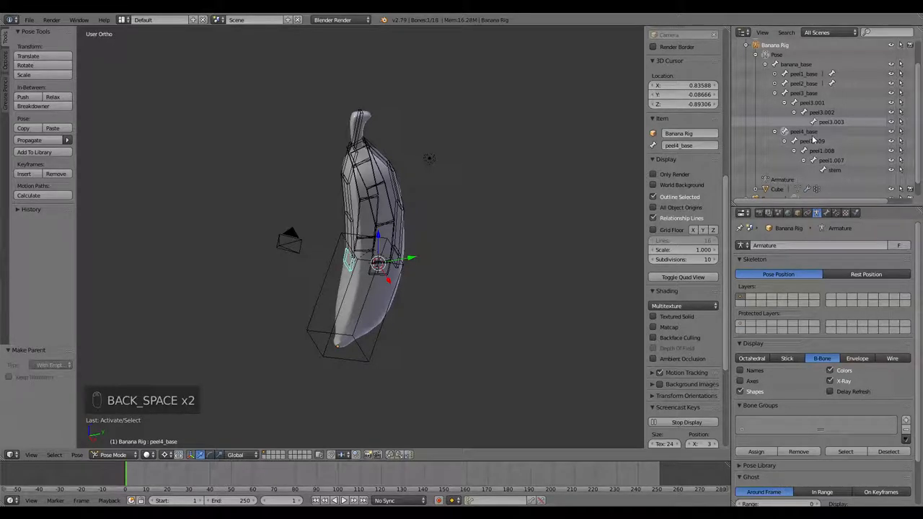
click(807, 141)
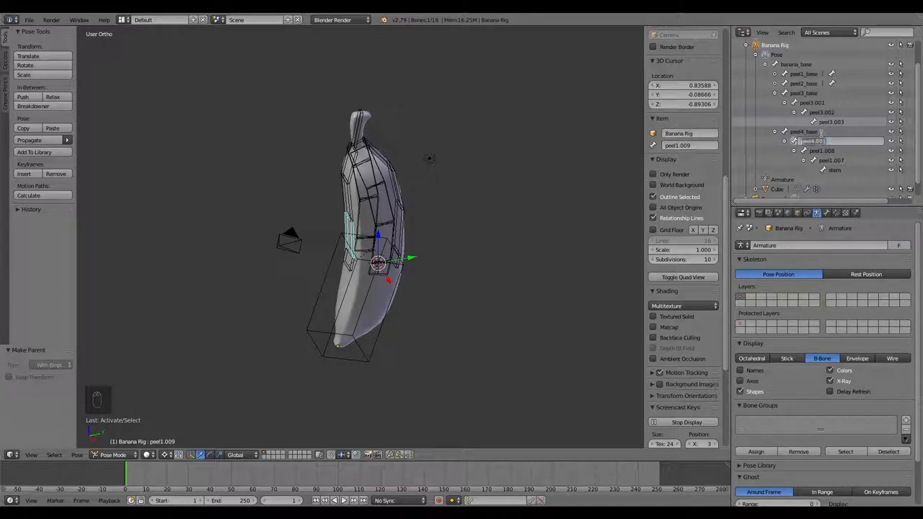
click(807, 150)
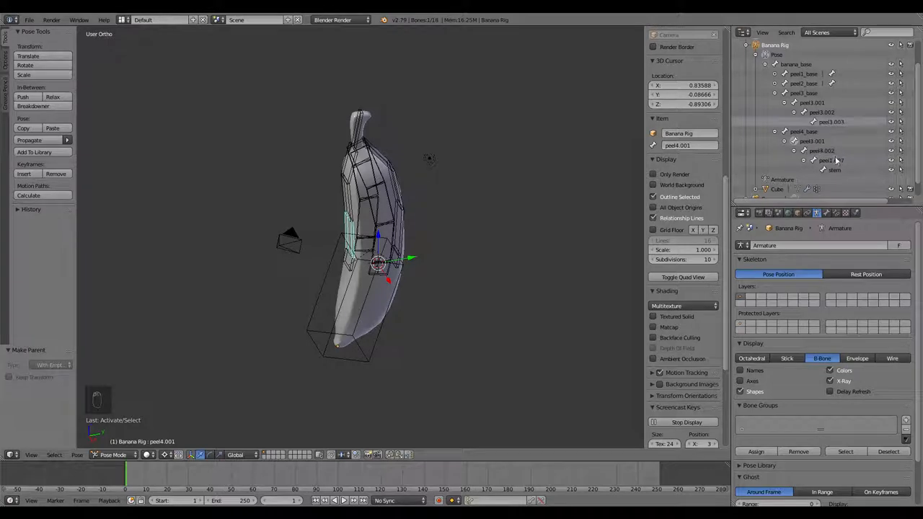
click(825, 160)
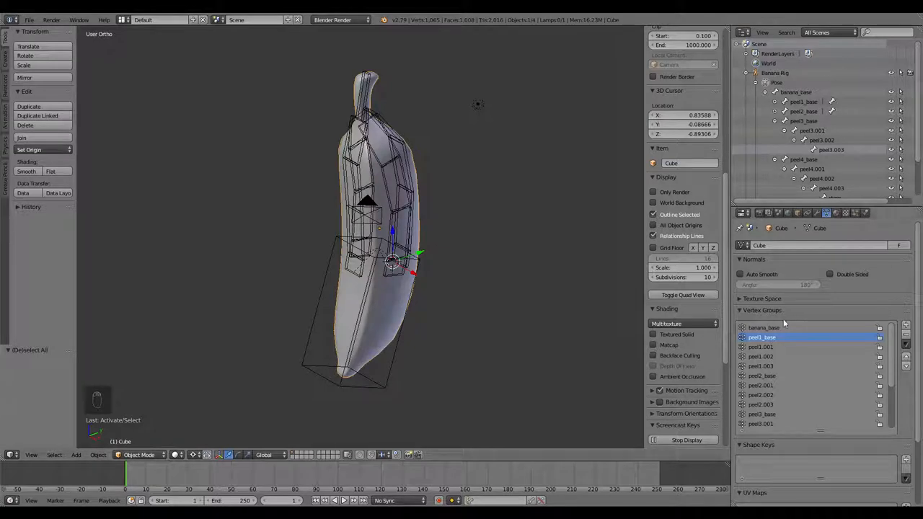
Zoom in and parent the Cube mesh to the rig using Armature Deform With Empty Groups.
scroll(down, 3)
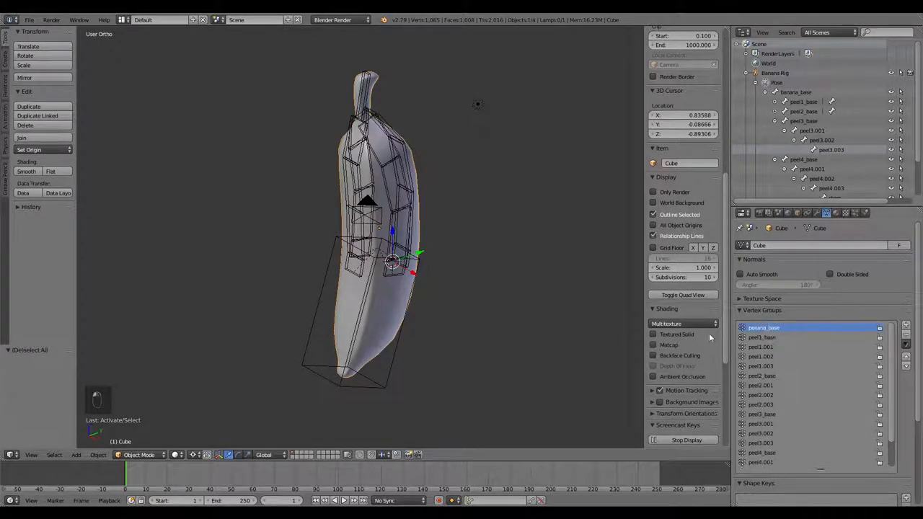
mouse_move(438, 241)
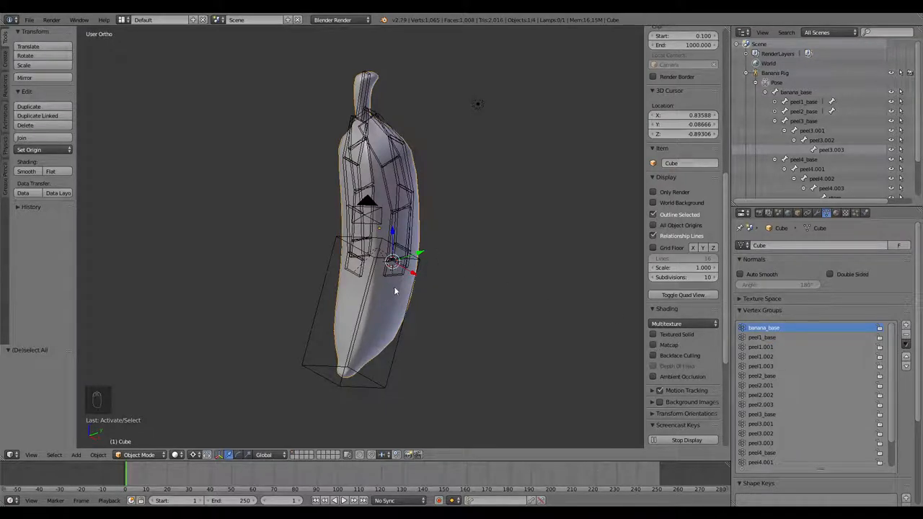
mouse_move(420, 221)
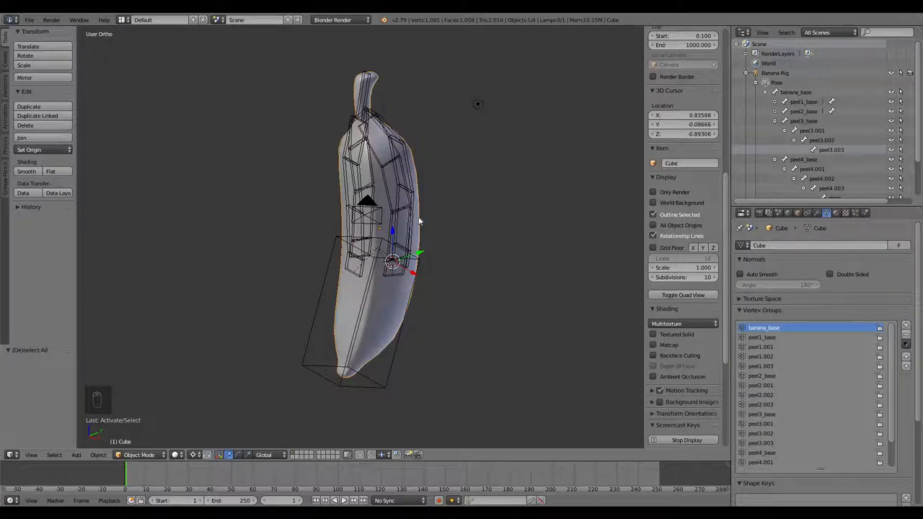
mouse_move(407, 214)
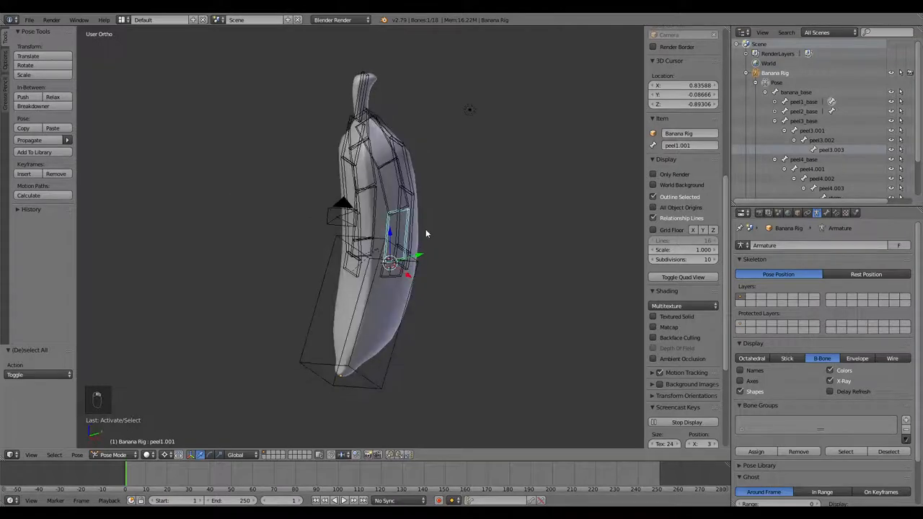
drag(425, 233, 364, 310)
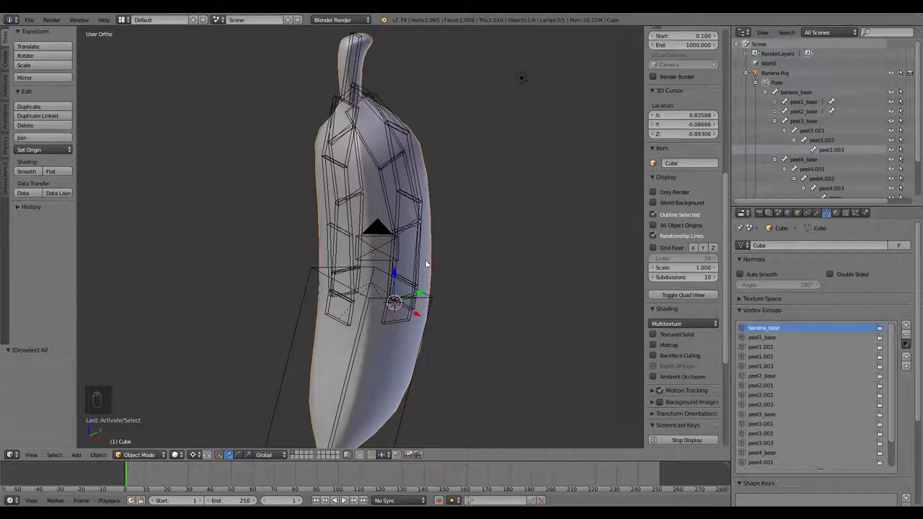
key(Ctrl+P)
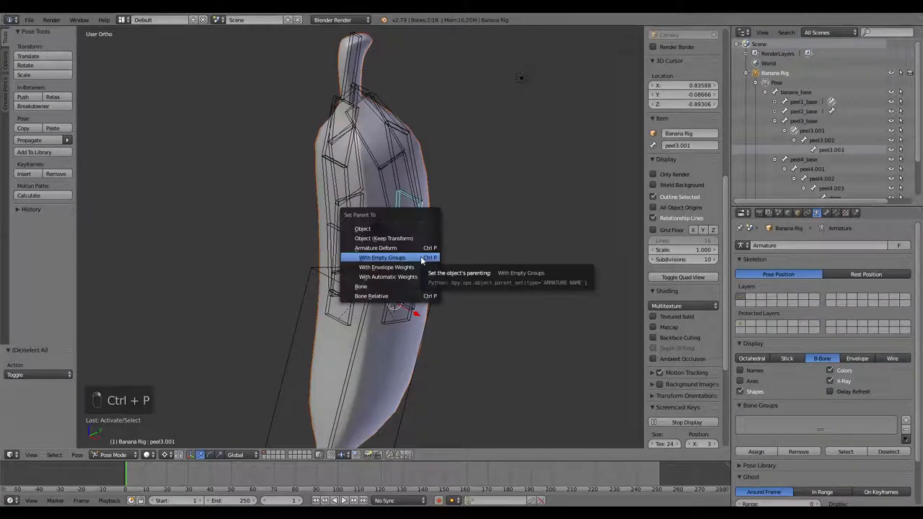
click(382, 258)
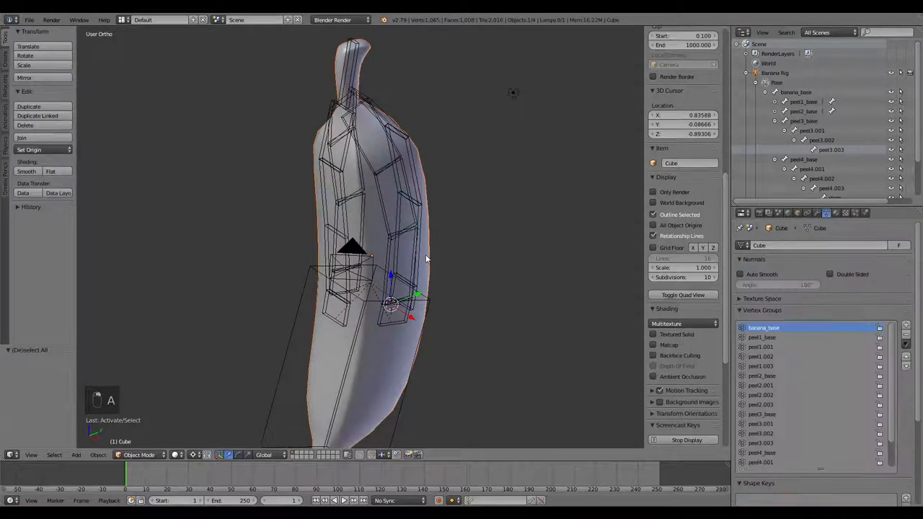
key(Tab)
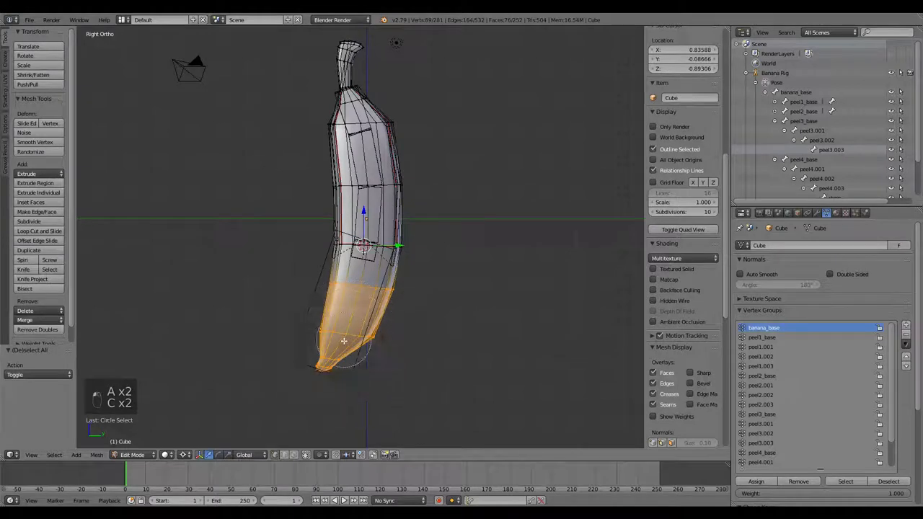
Assign the lower banana to banana_base and the first strip's loops to peel1.001 and peel1.003.
click(342, 349)
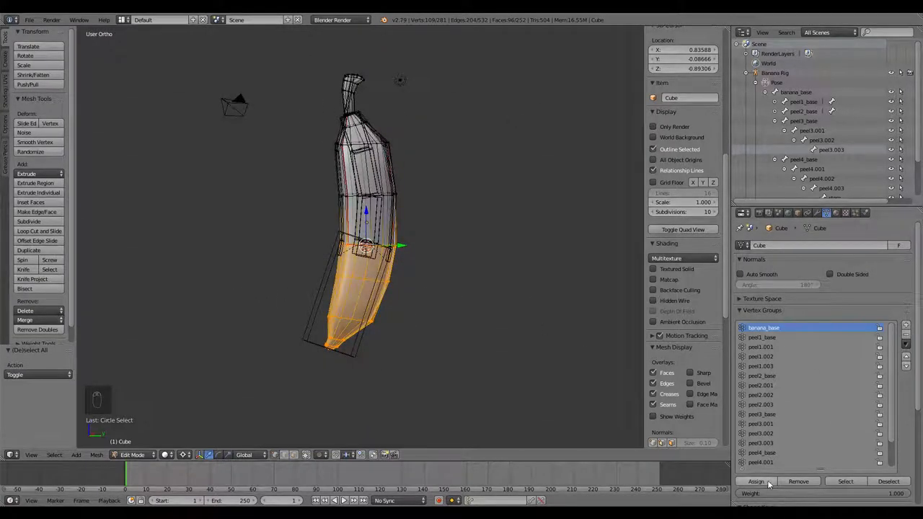
click(751, 480)
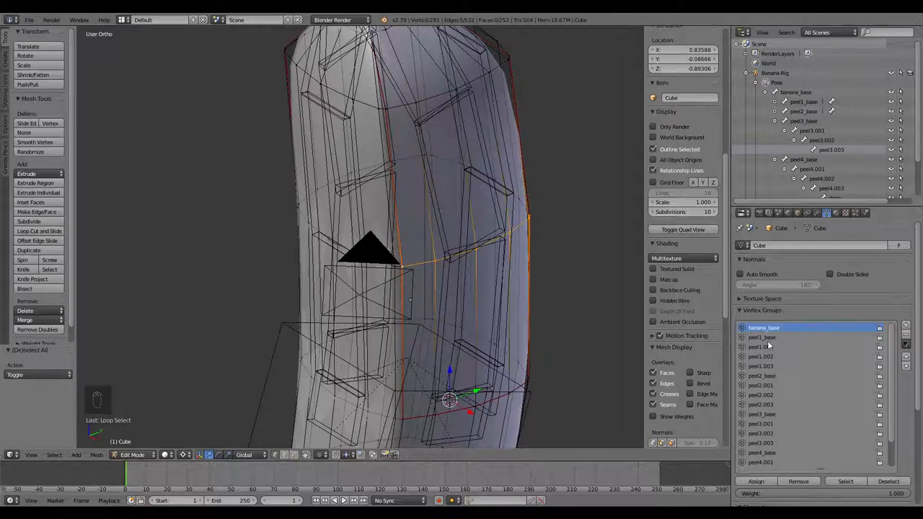
click(762, 347)
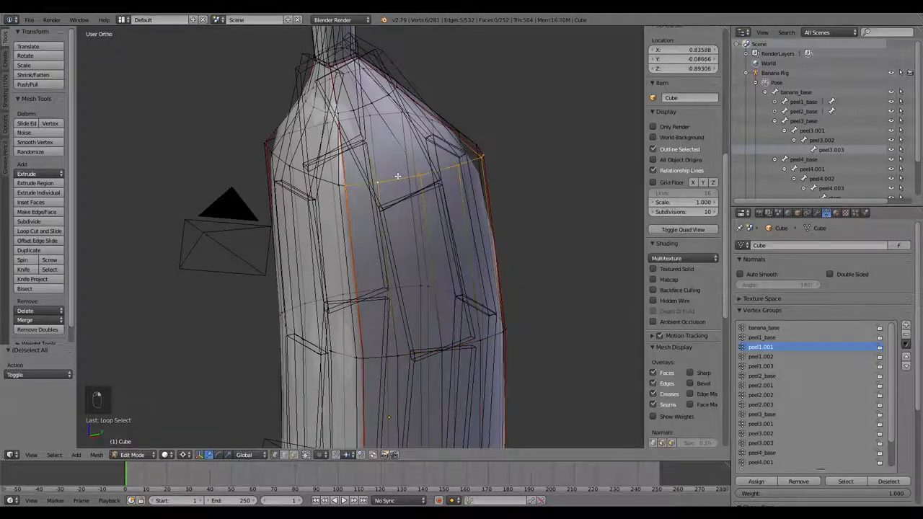
click(762, 356)
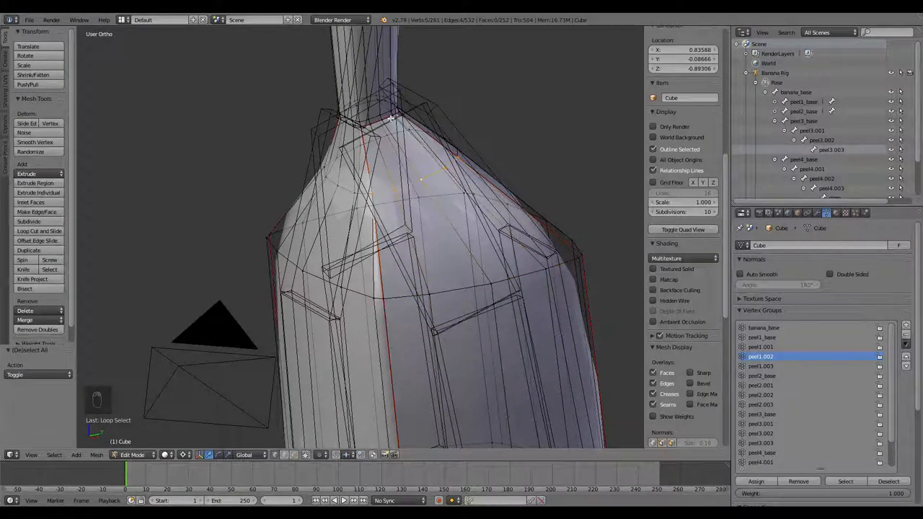
key(ctrl+numpad_plus)
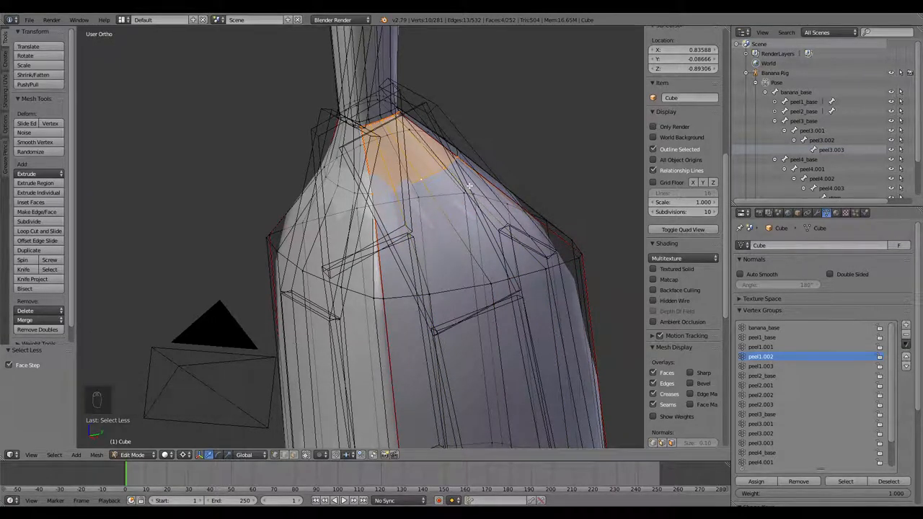
click(762, 365)
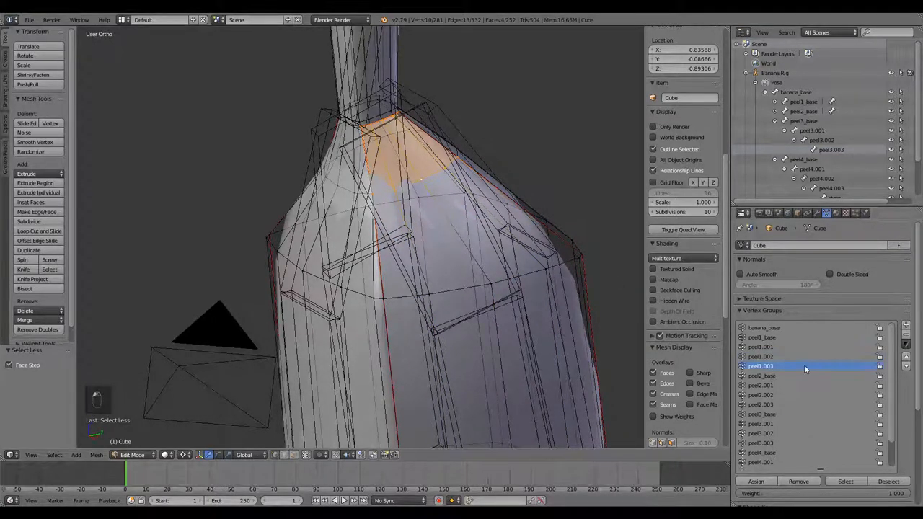
key(Tab)
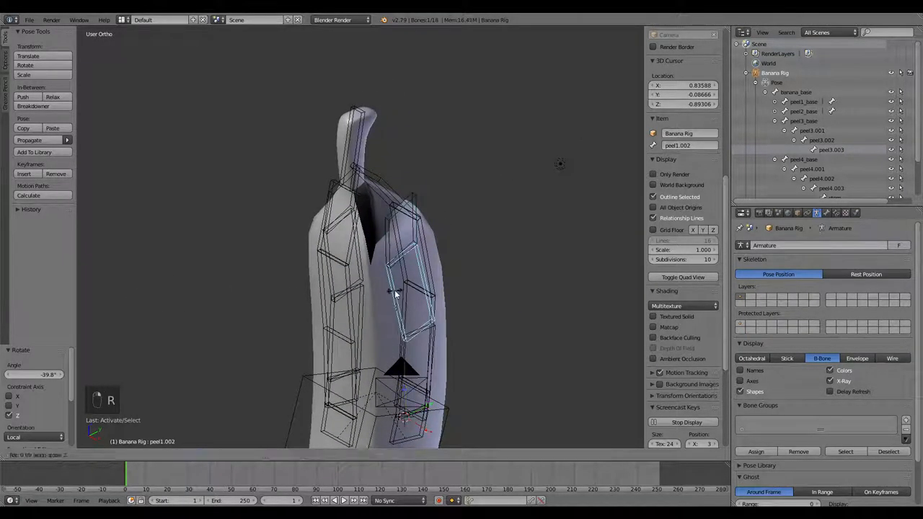
Swing a peel bone to test deformation, then return to editing the banana mesh.
drag(395, 294, 472, 329)
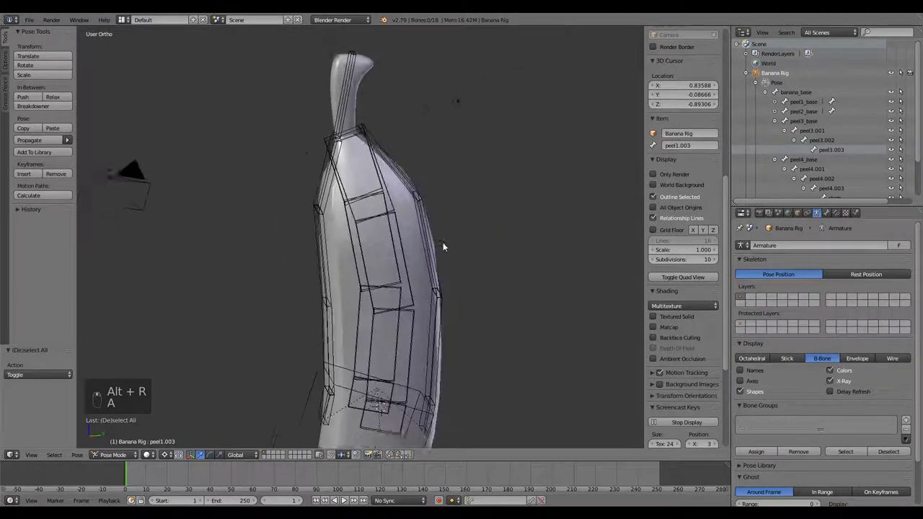
key(Tab)
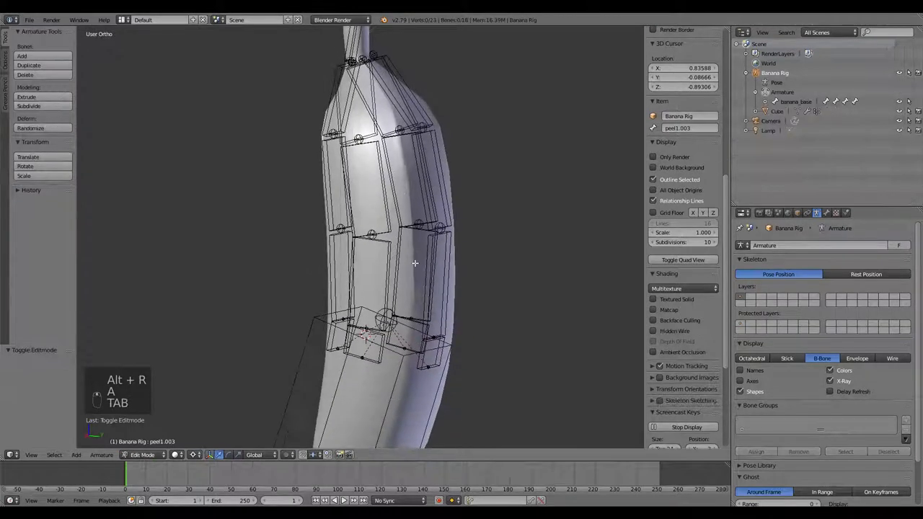
key(Tab)
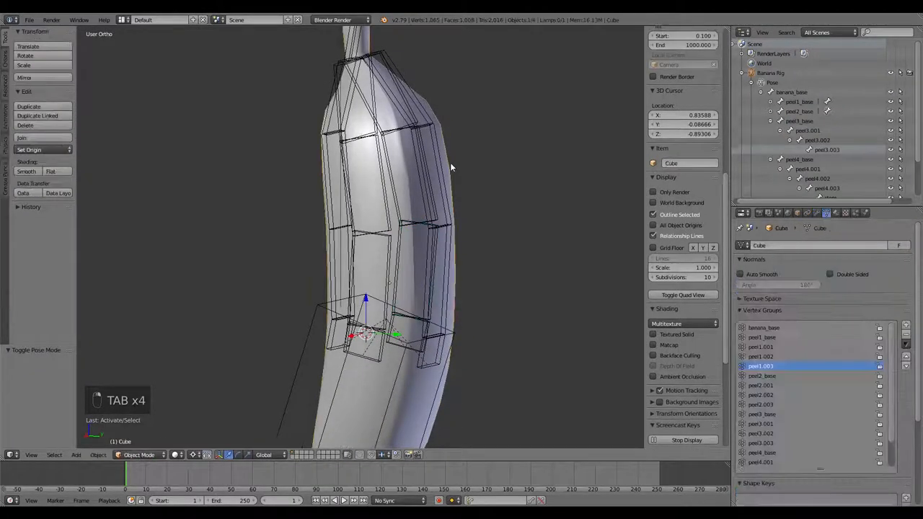
key(Tab)
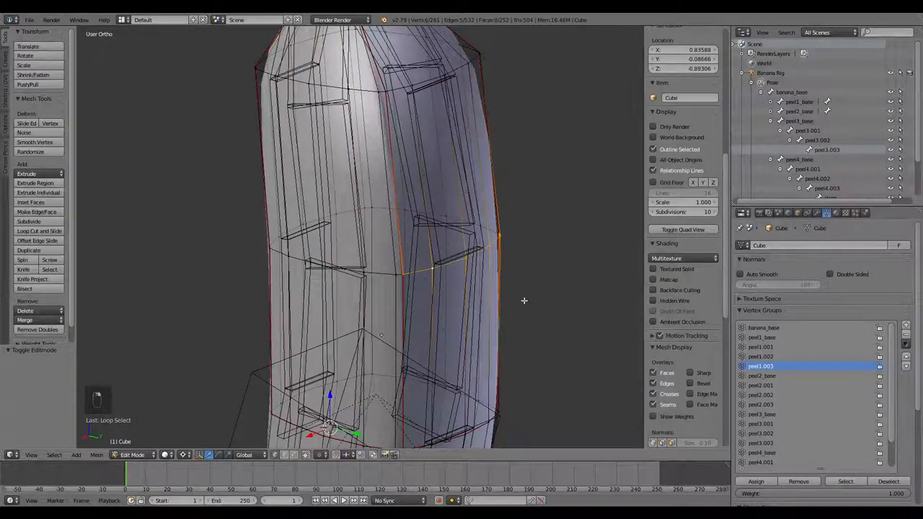
Alternate Pose and Edit Mode while assigning strip sections to peel3.003 and peel2.003.
key(Tab)
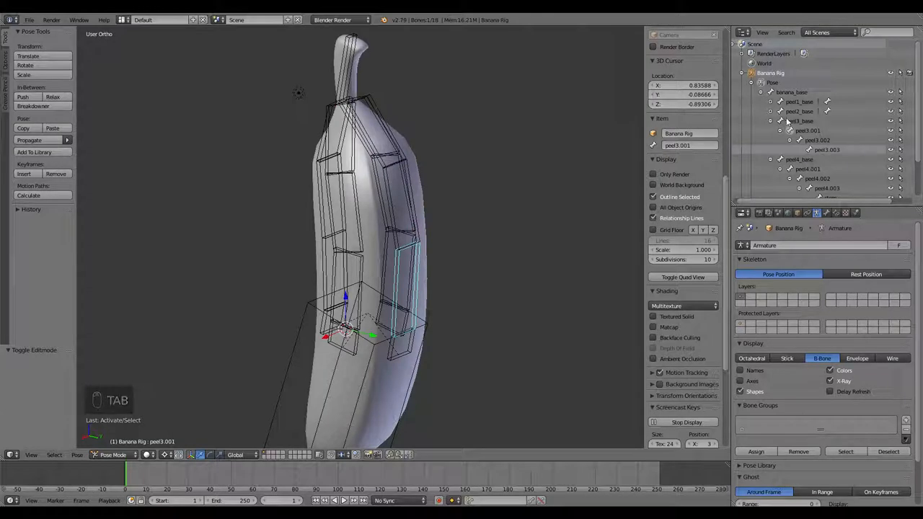
key(Tab)
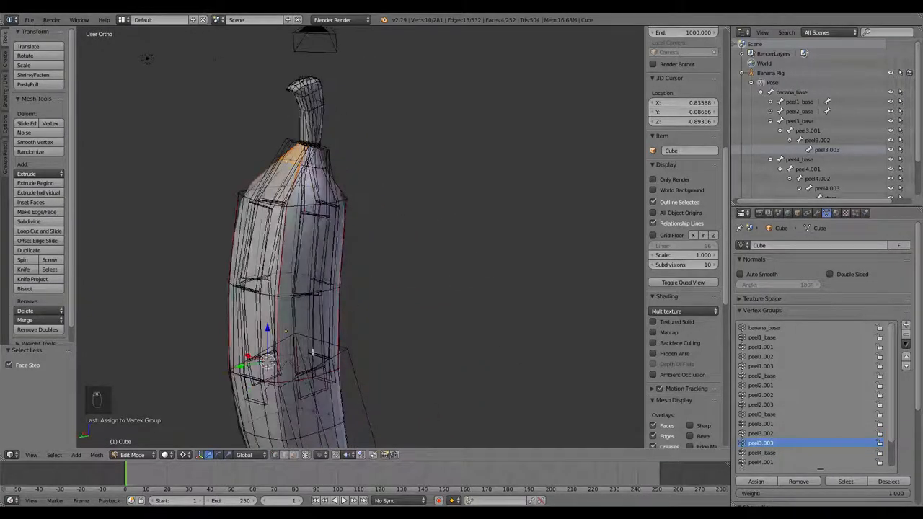
key(Tab)
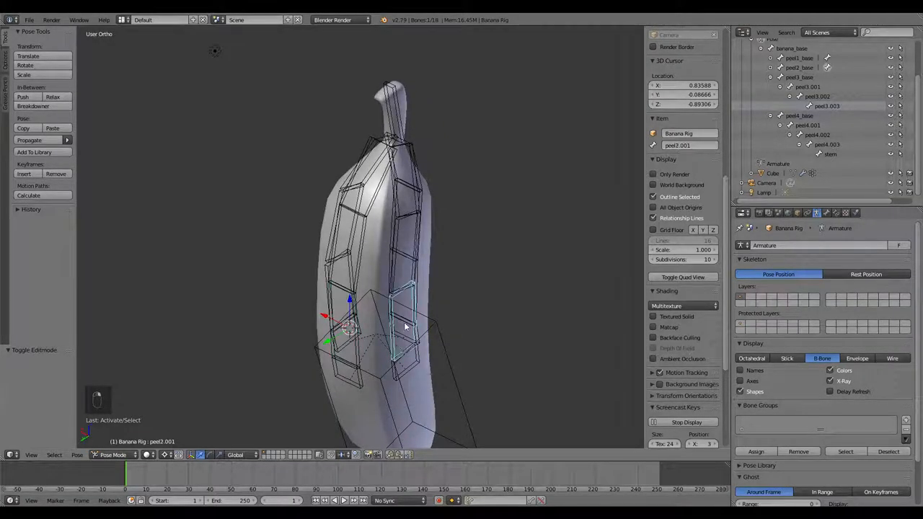
key(Tab)
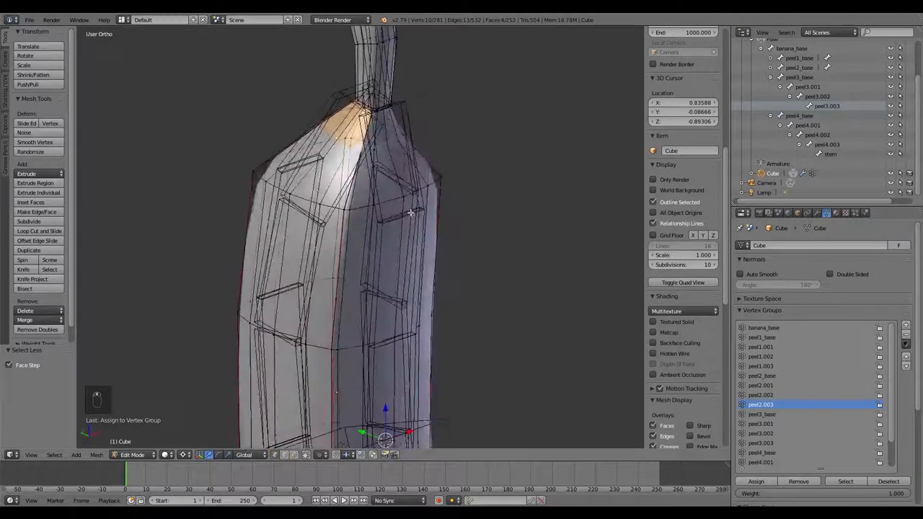
Check the peel4 bones, assign the fourth strip's sections, and gather the stem faces.
key(Tab)
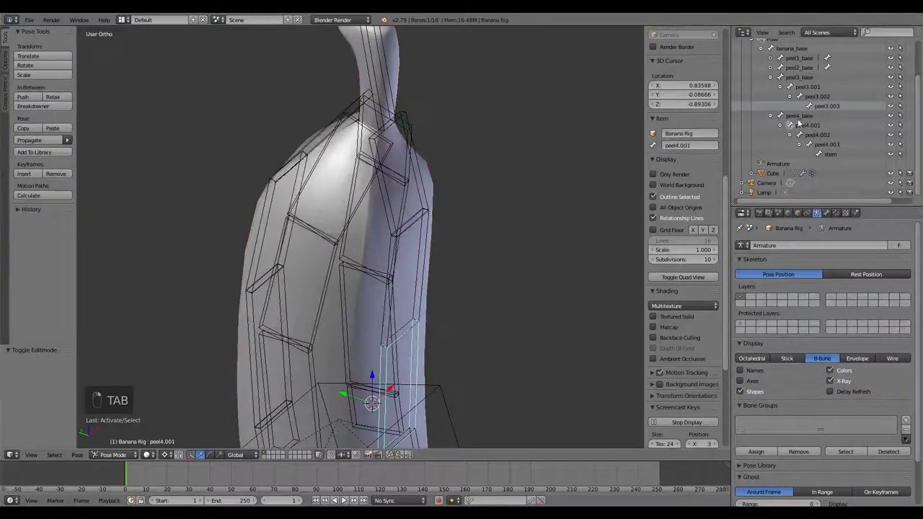
key(Tab)
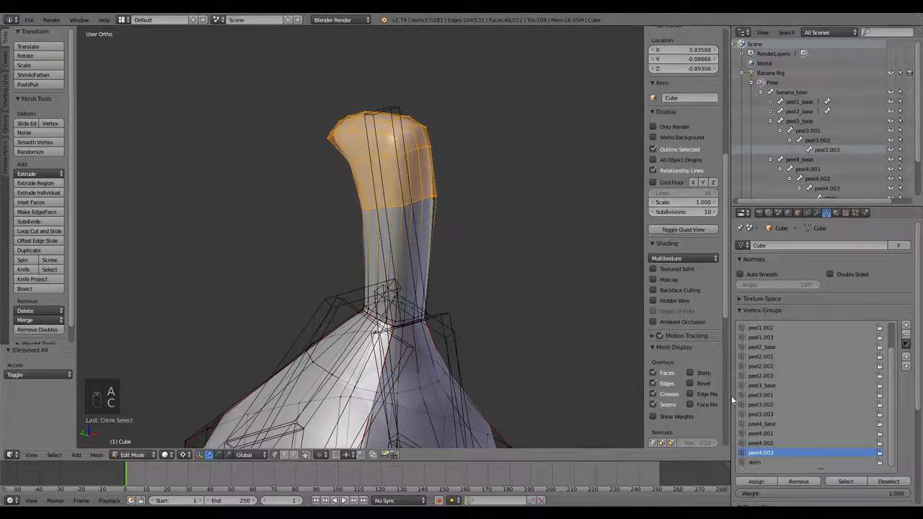
key(Tab)
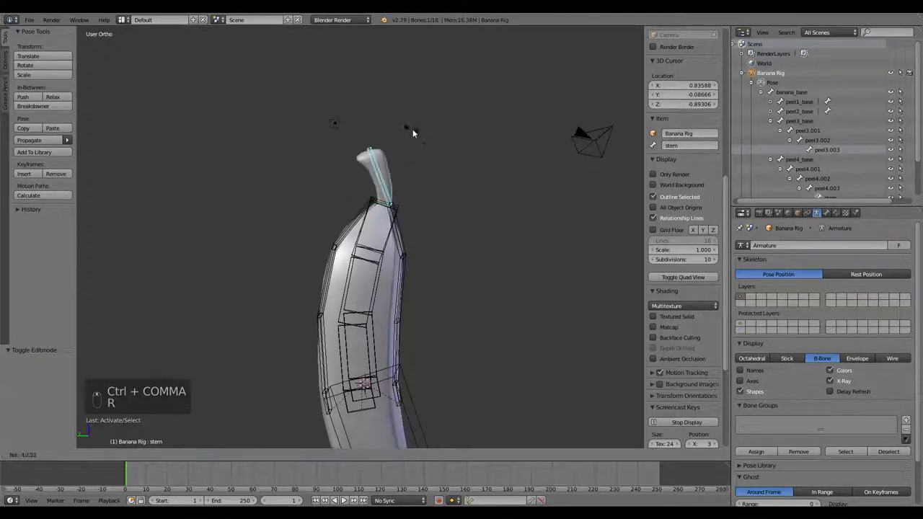
Test-rotate a bone, then remove the loop where stem meets peel from the stem group.
key(r)
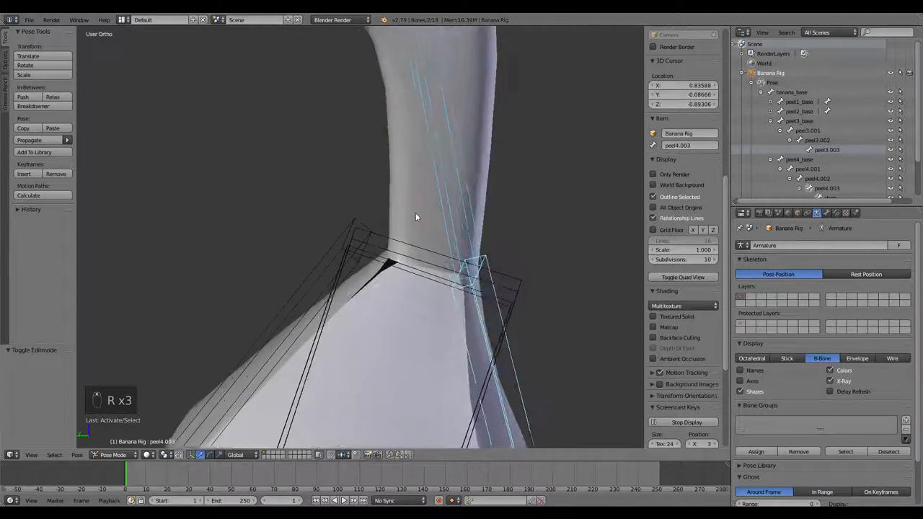
key(Tab)
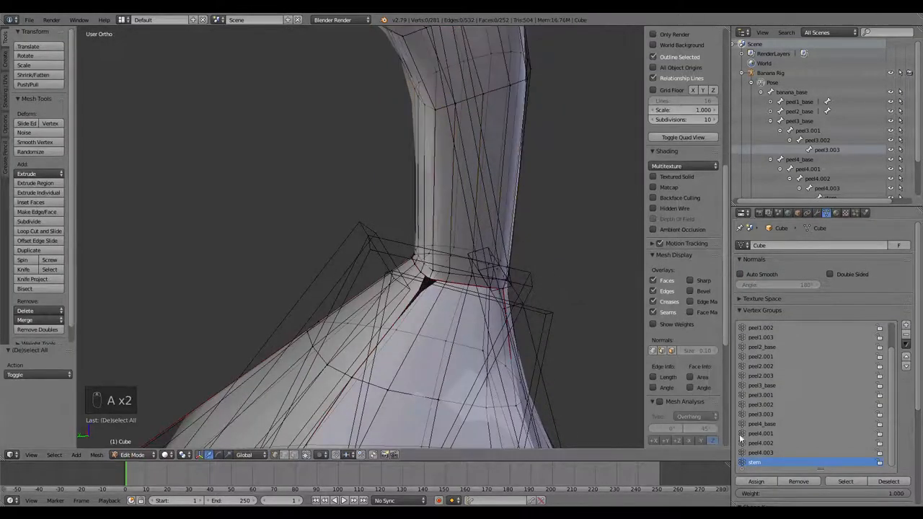
click(842, 482)
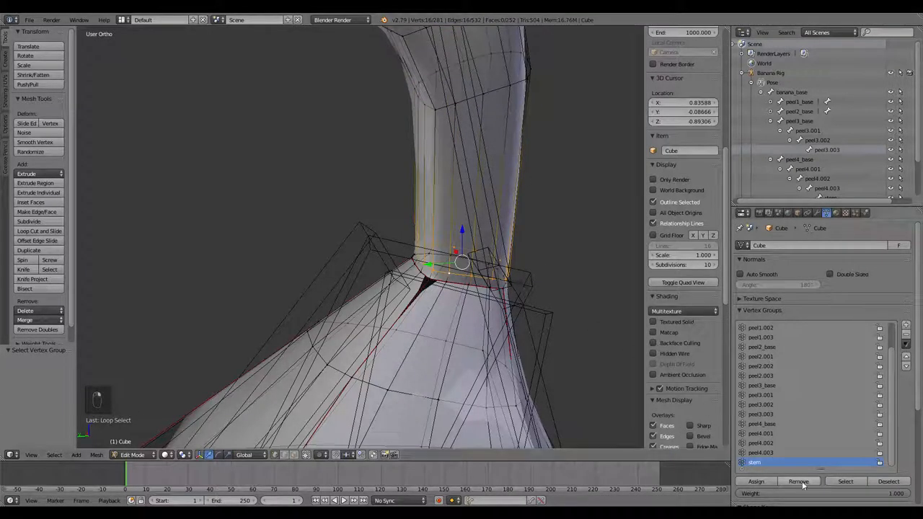
click(754, 480)
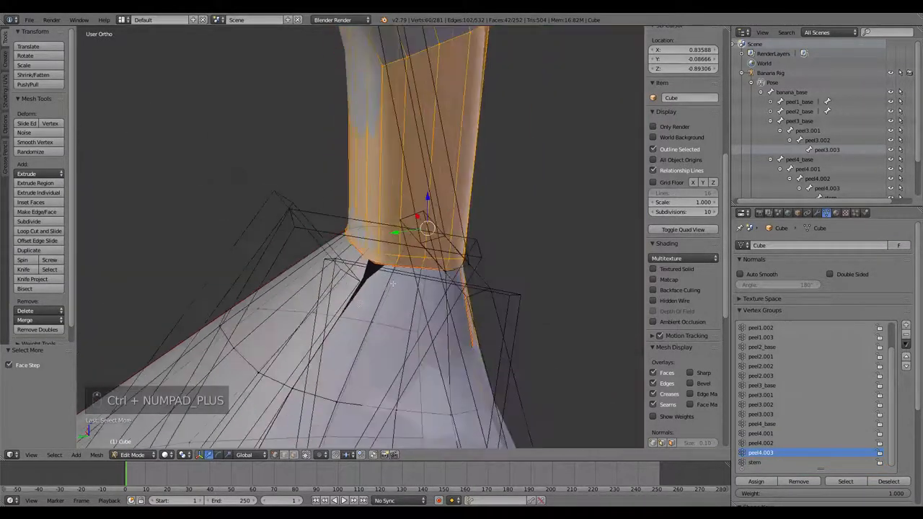
View the stem from the side and switch back to posing the rig.
scroll(down, 3)
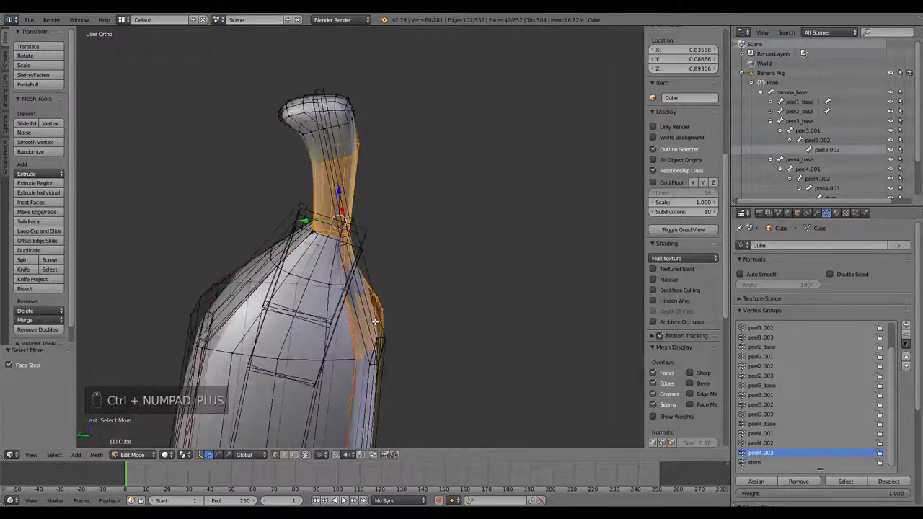
key(KP_3)
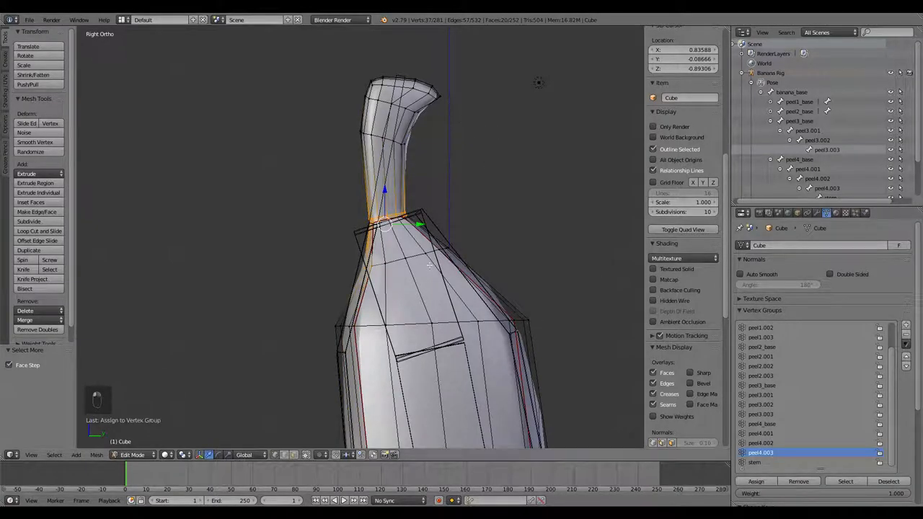
key(Tab)
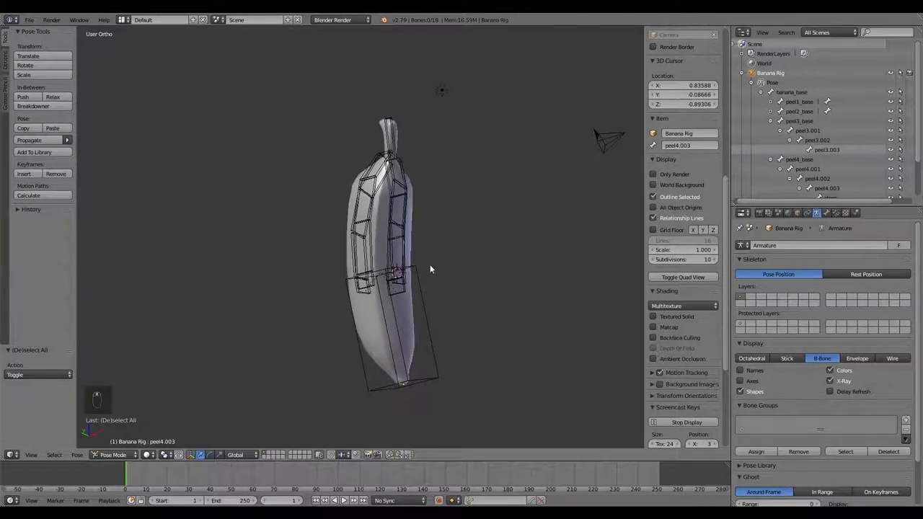
Save the banana rig file, overwriting the existing copy.
key(ctrl+s)
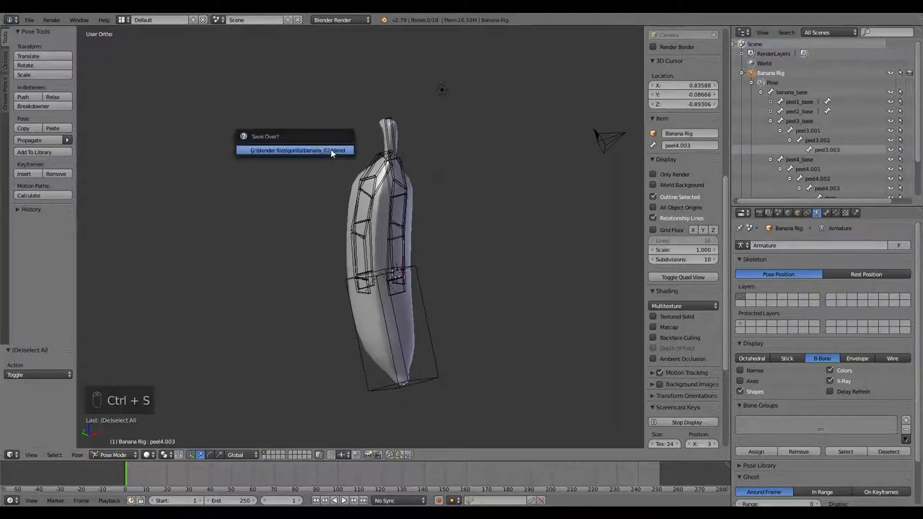
click(294, 150)
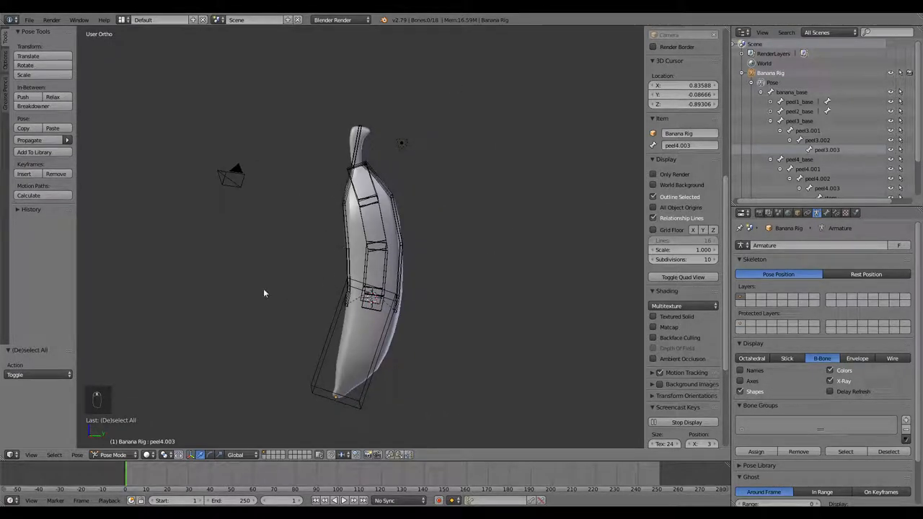
mouse_move(342, 252)
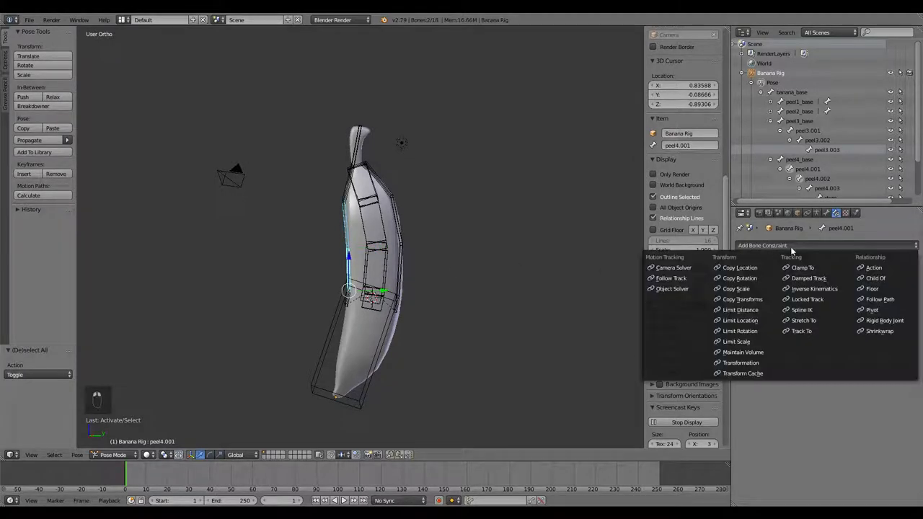
Give peel4.002 a Copy Rotation constraint from peel4.001 in Local Space, then save.
click(739, 279)
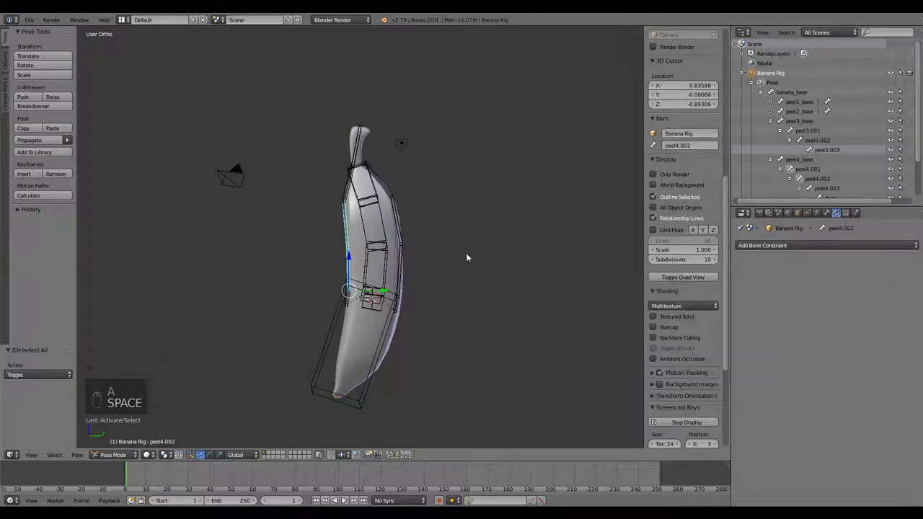
key(ctrl+shift+c)
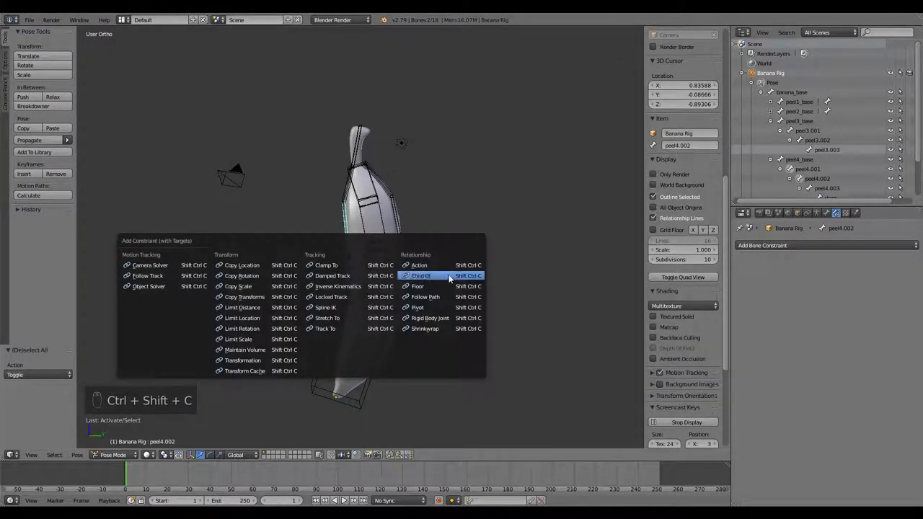
mouse_move(355, 299)
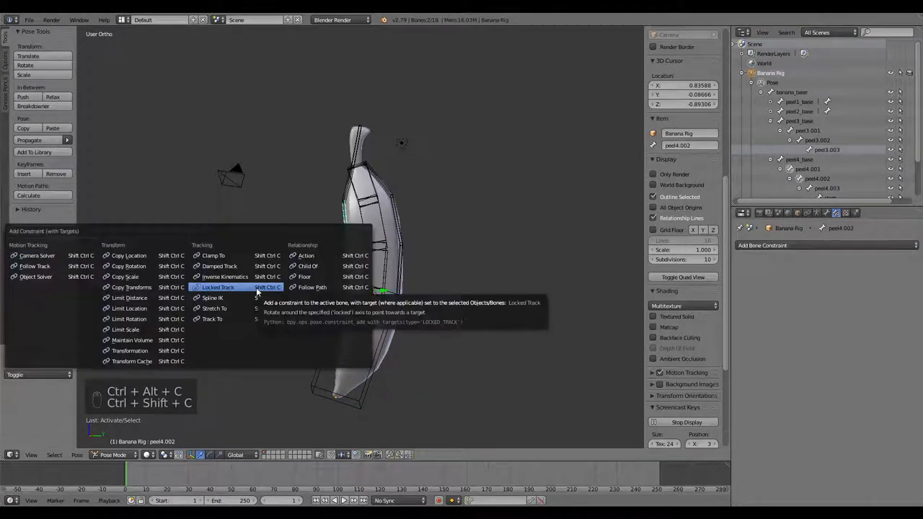
click(129, 266)
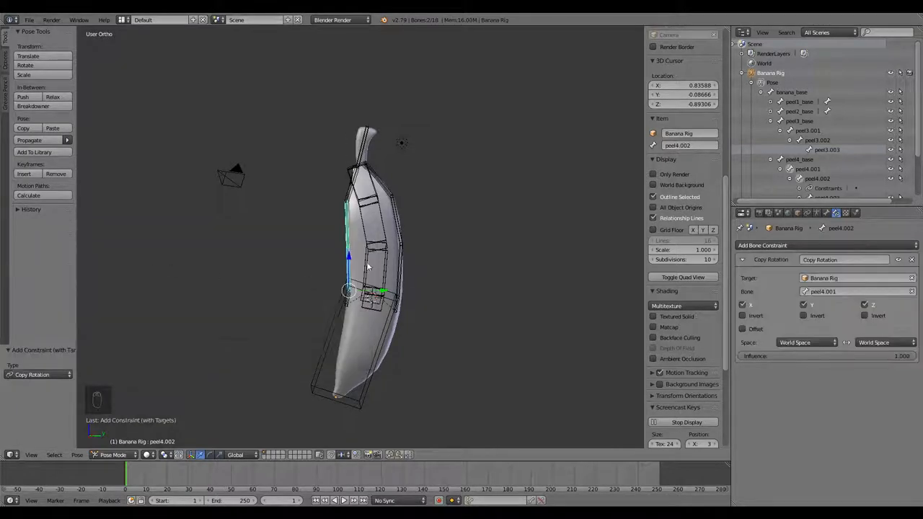
key(a)
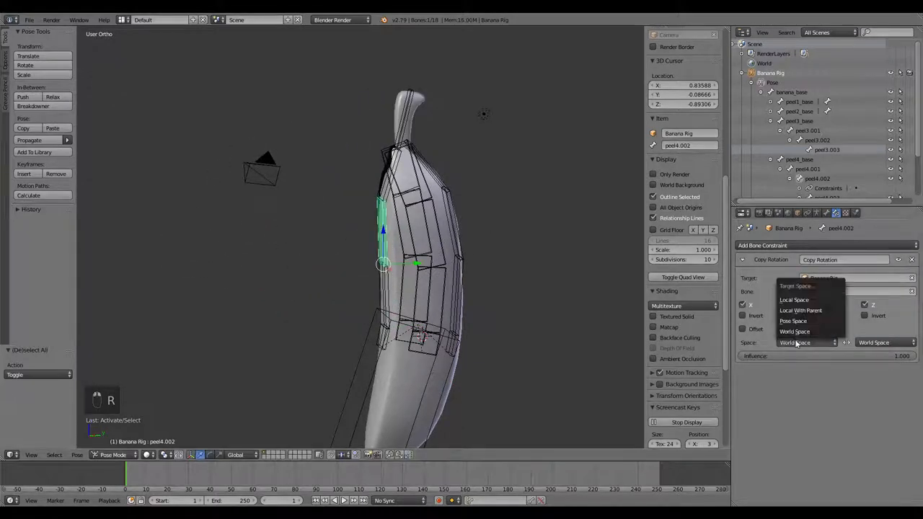
click(797, 343)
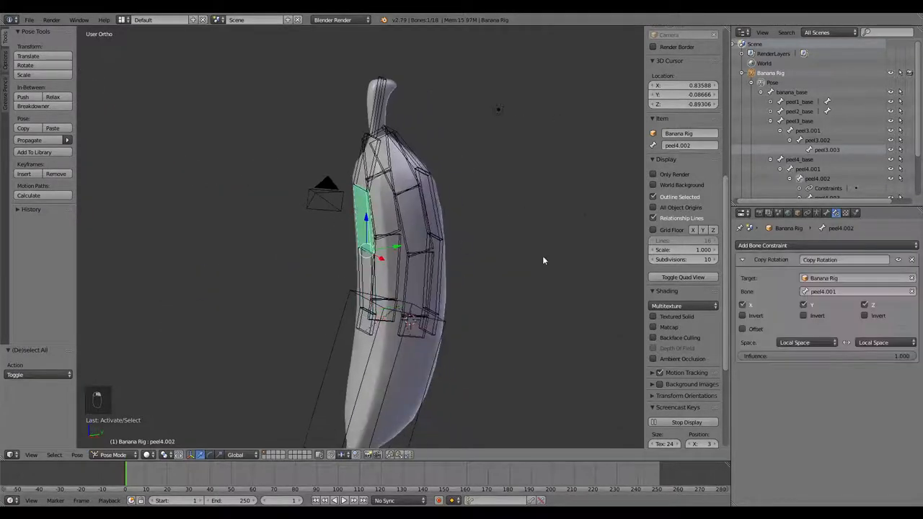
key(Ctrl+S)
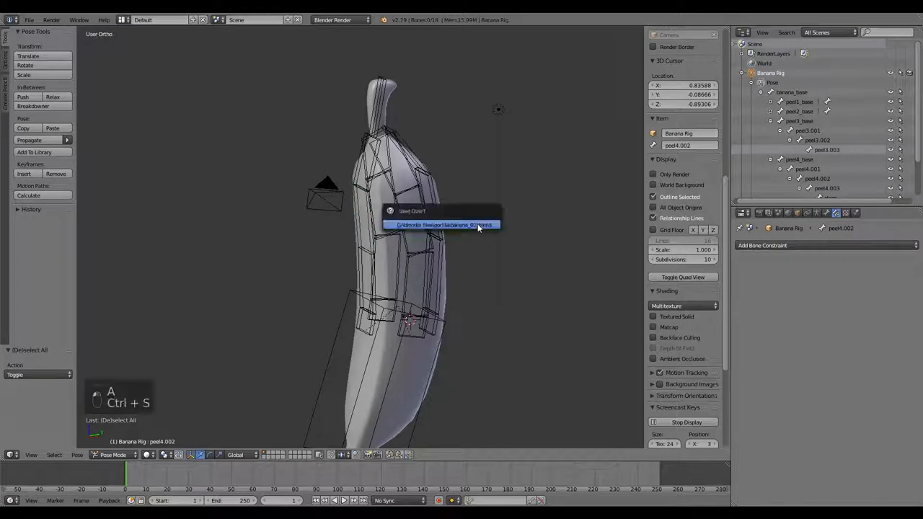